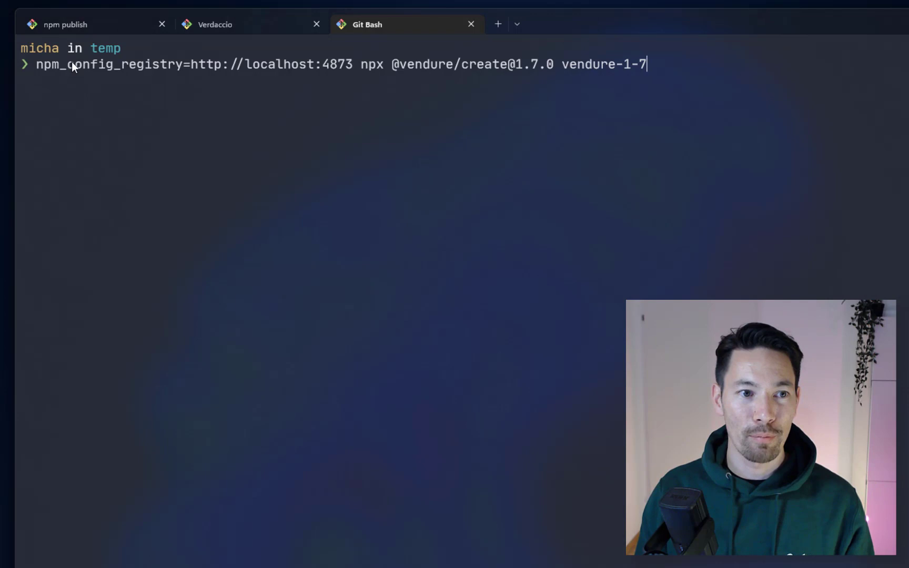
pyautogui.moveTo(354, 96)
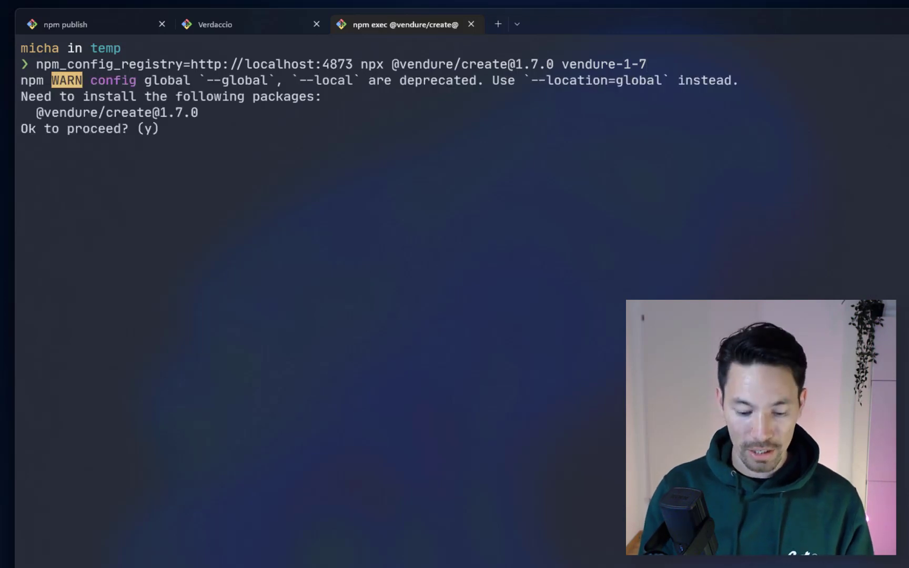
pyautogui.write('y')
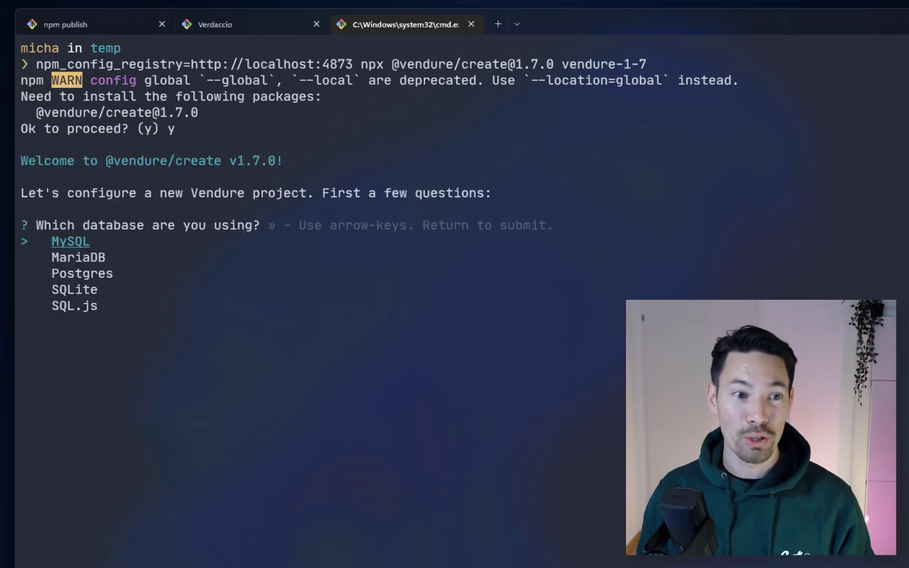
# - Choose Postgres on localhost:5432 with database name vendure-17 and schema vendure
pyautogui.press('down')
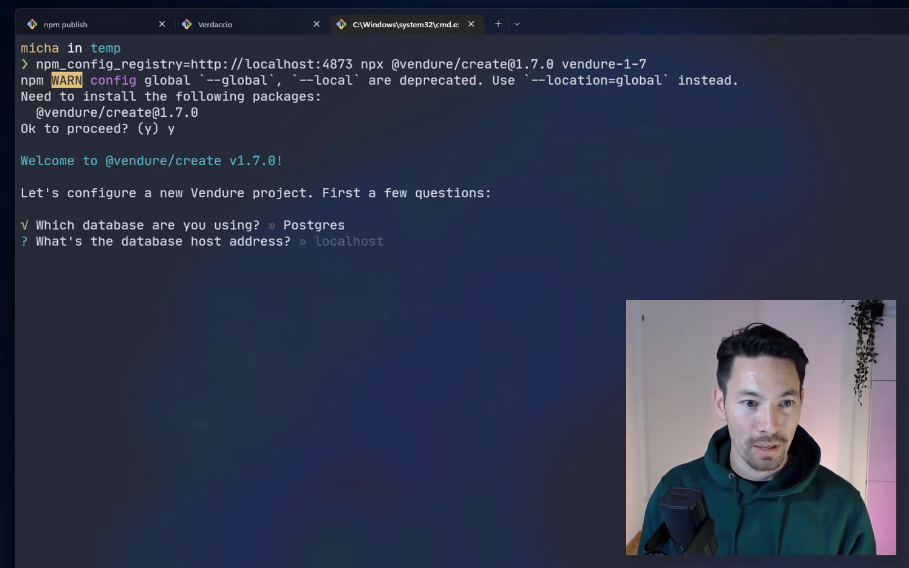
pyautogui.press('enter')
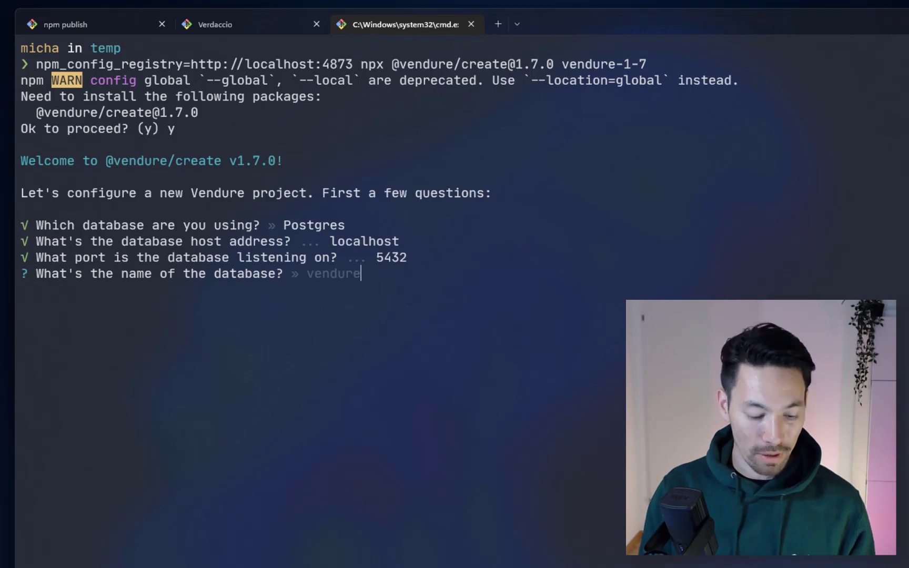
pyautogui.write('vendure-17')
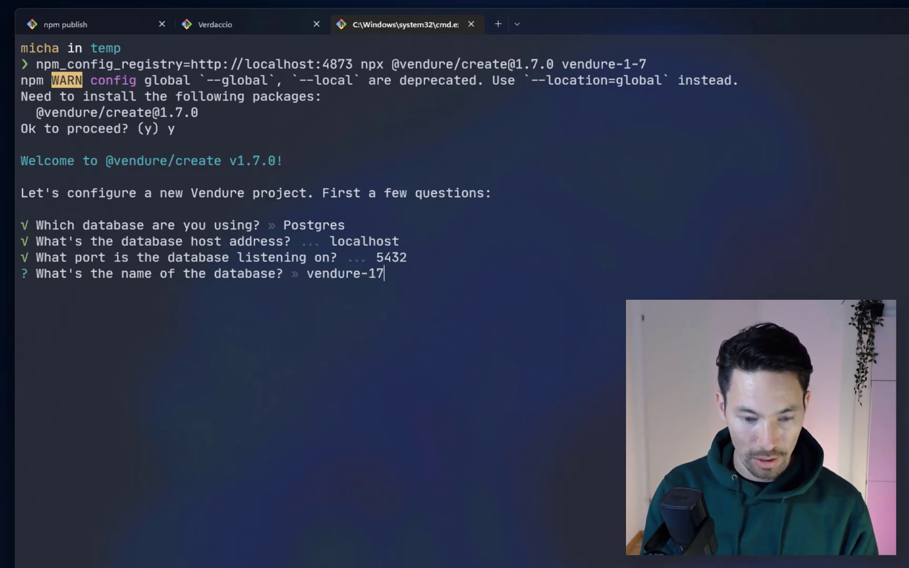
pyautogui.press('enter')
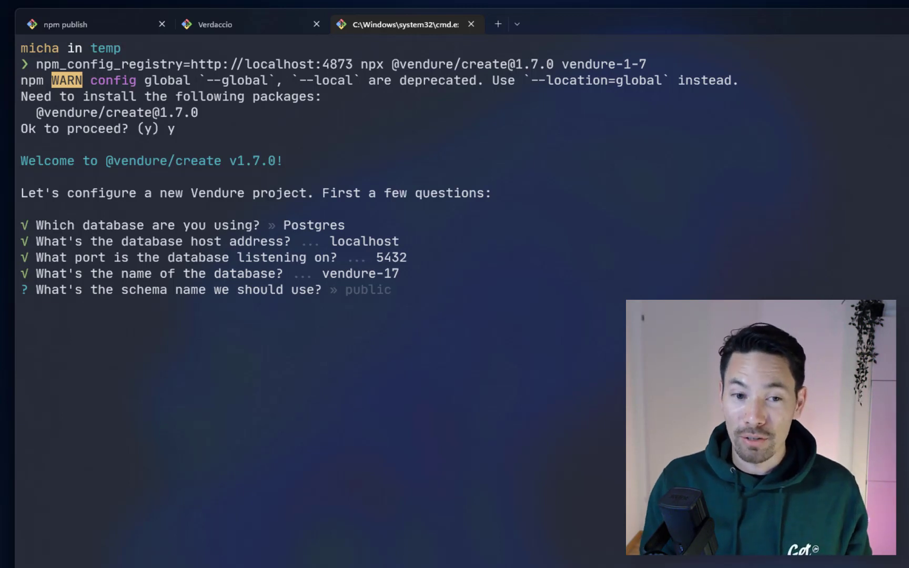
pyautogui.write('vendure')
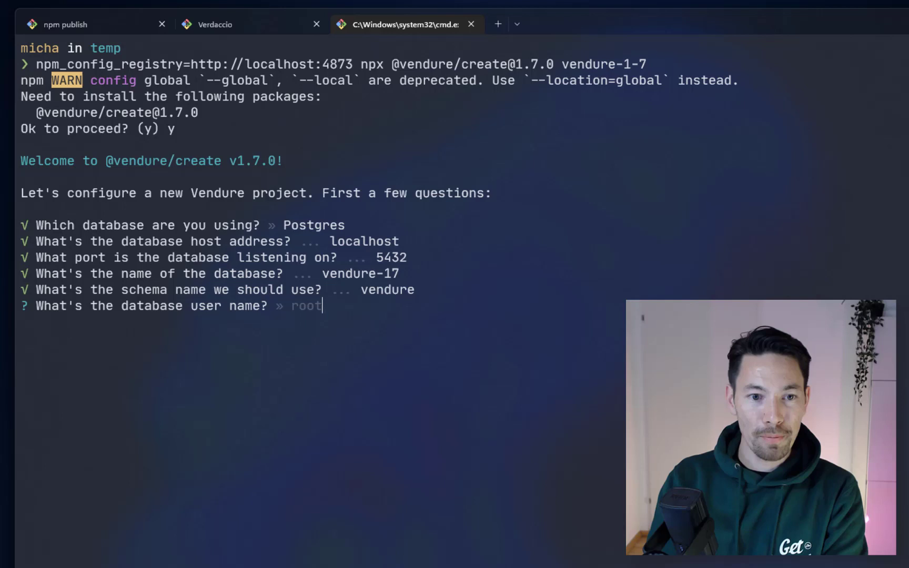
# - Enter admin as the database user name
pyautogui.write('admin')
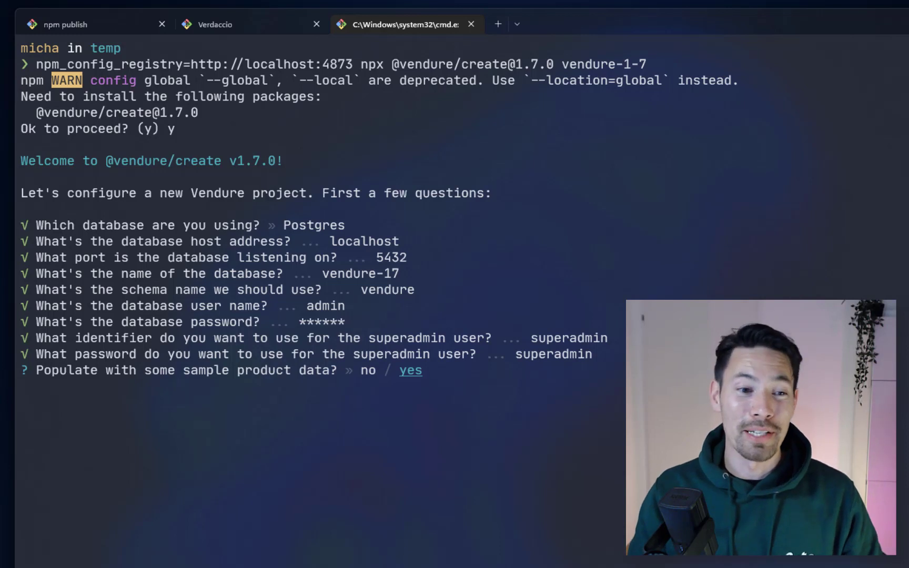
# - Agree to populate the project with sample product data
pyautogui.press('enter')
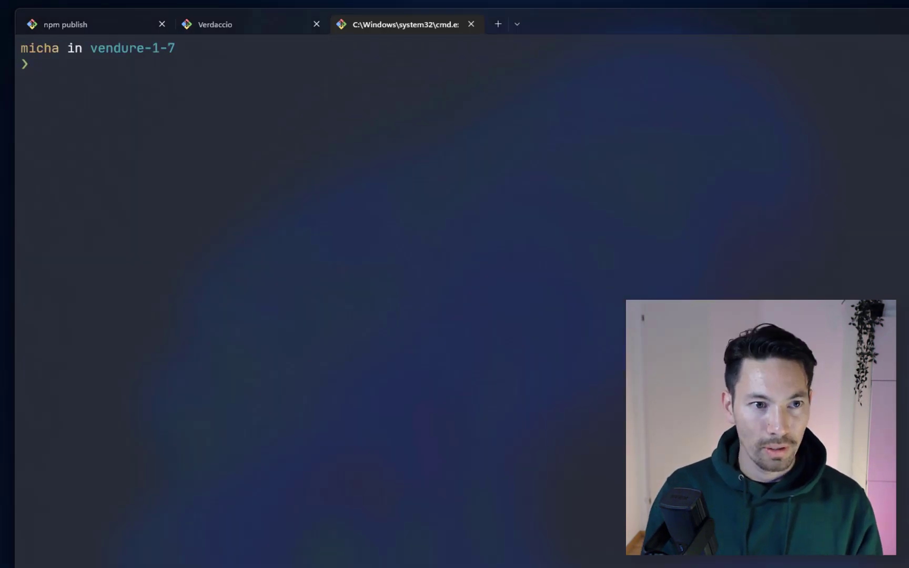
# - Start the development server and worker with yarn dev
pyautogui.write('yarn dev')
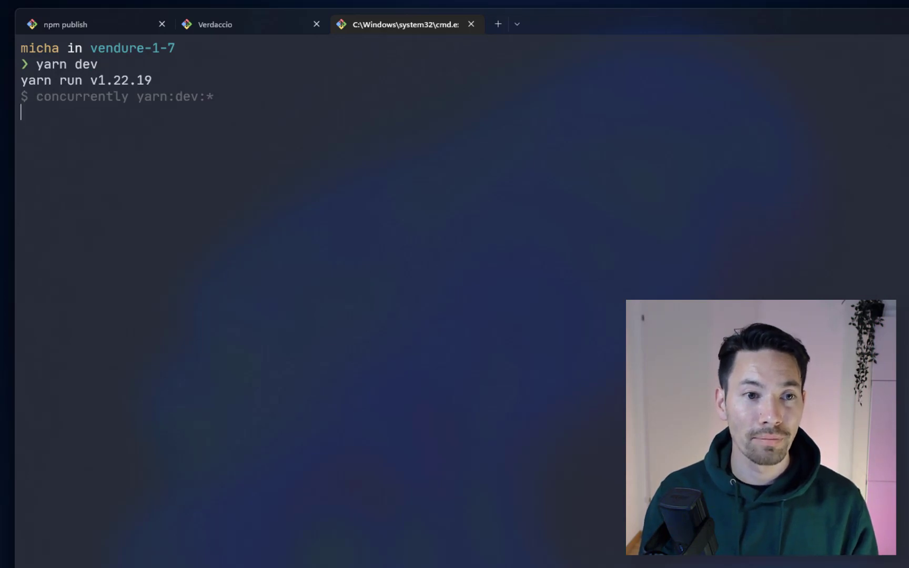
pyautogui.moveTo(490, 300)
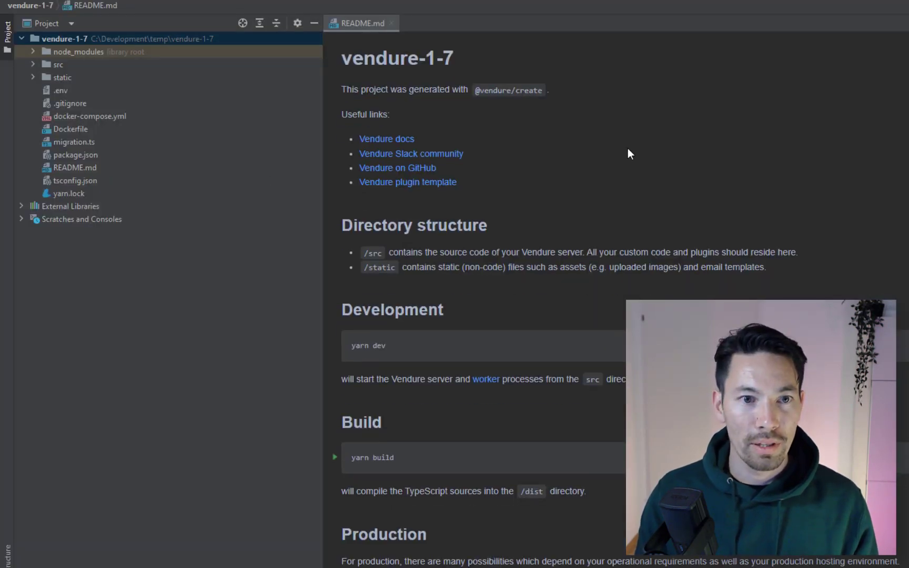
pyautogui.scroll(-3)
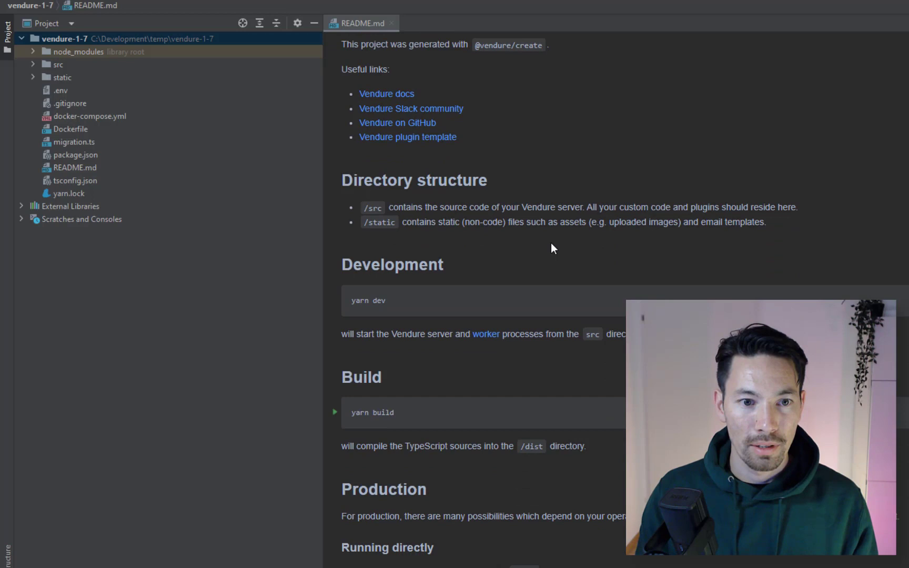
pyautogui.scroll(-3)
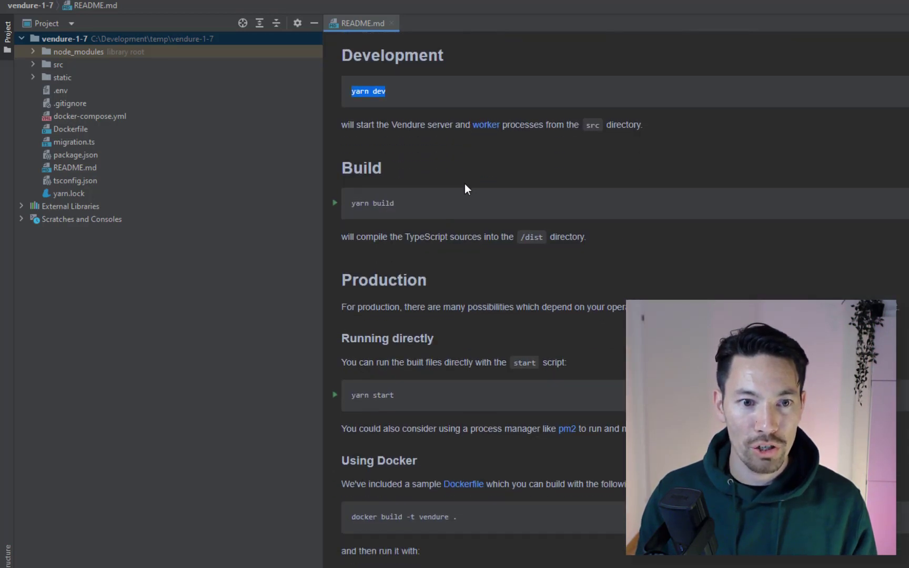
pyautogui.scroll(-3)
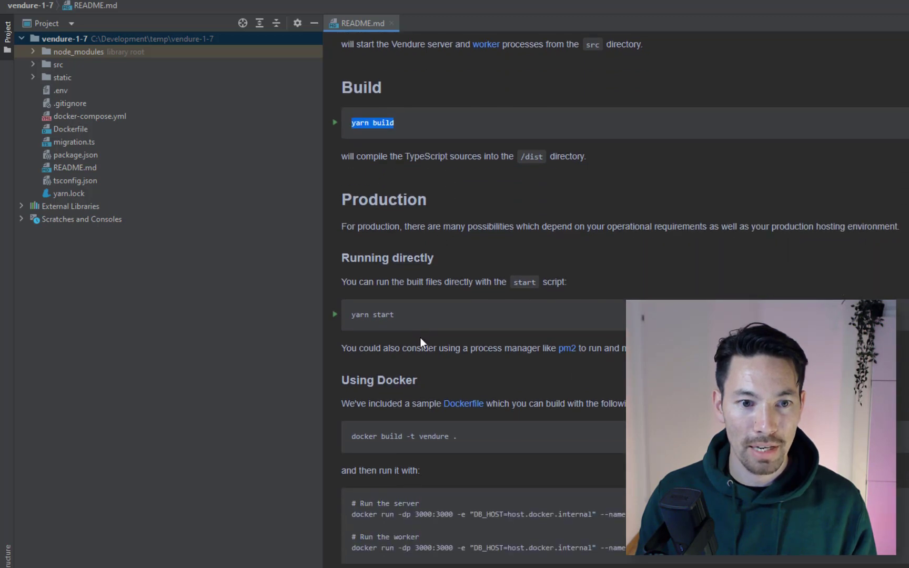
pyautogui.scroll(-3)
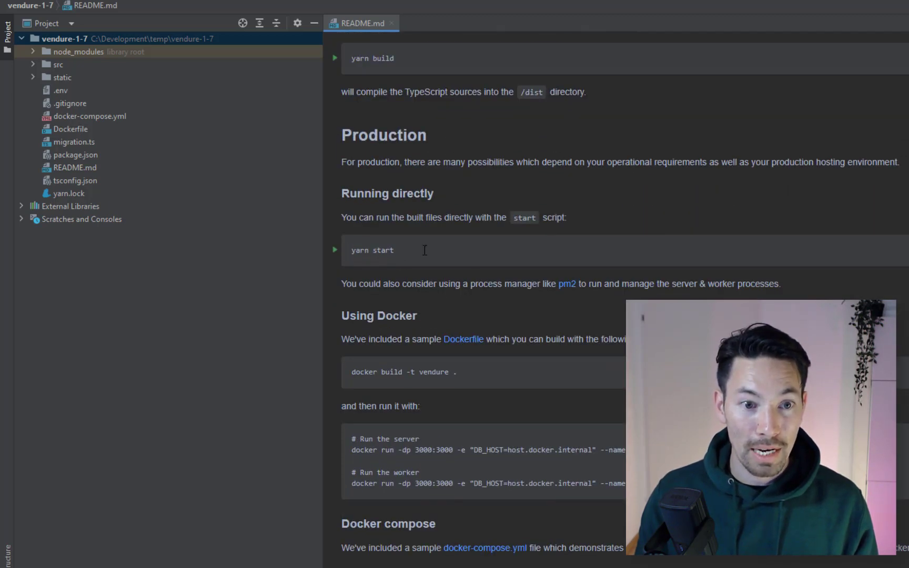
pyautogui.doubleClick(373, 250)
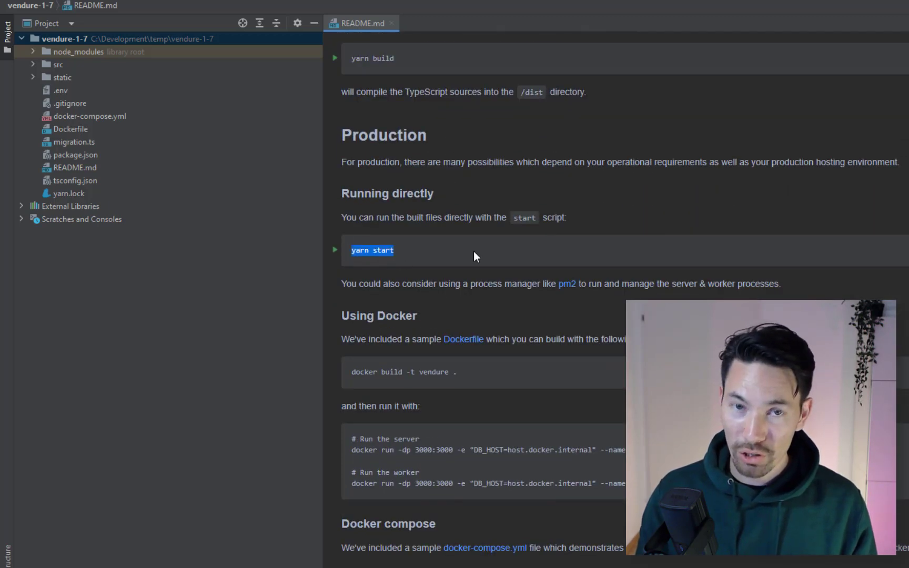
pyautogui.scroll(-3)
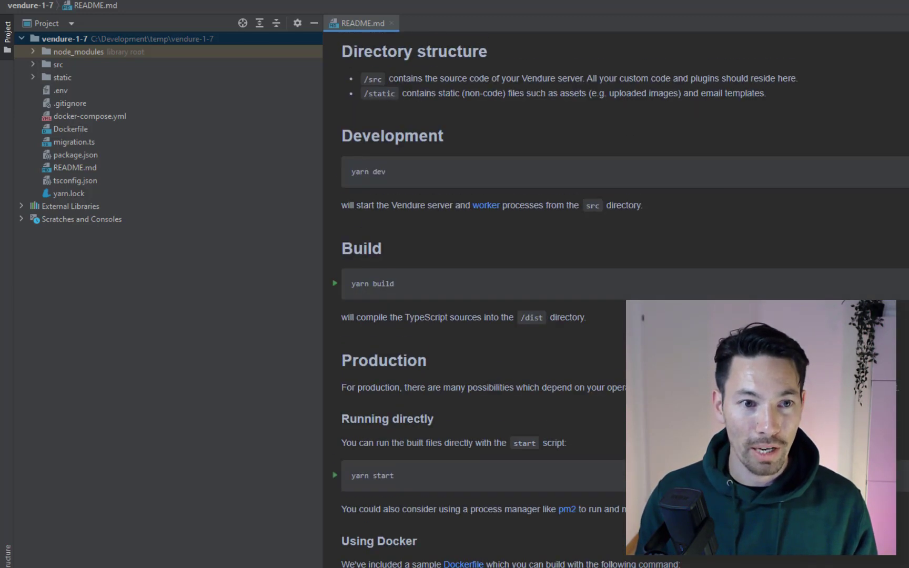
pyautogui.moveTo(323, 235)
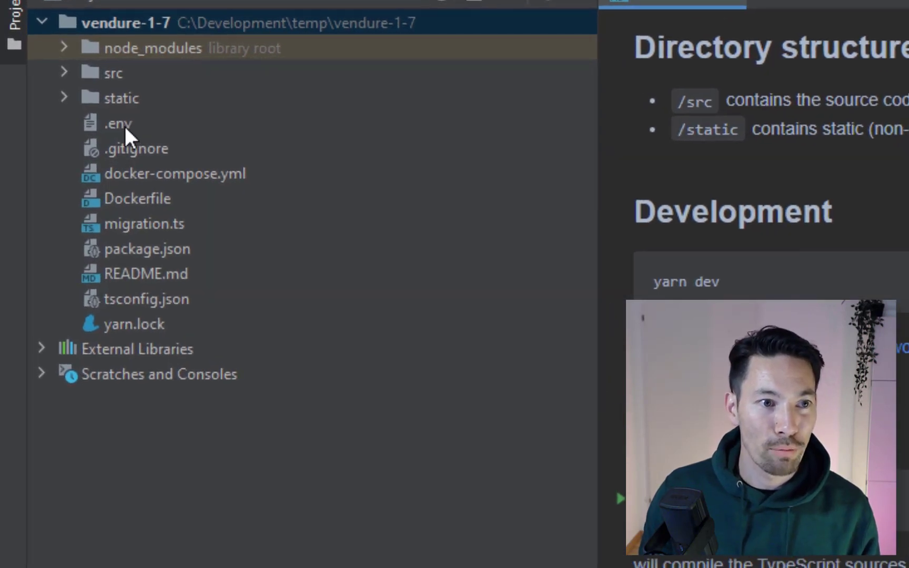
# - View the project's .env file and the Postgres settings in vendure-config.ts
pyautogui.doubleClick(117, 123)
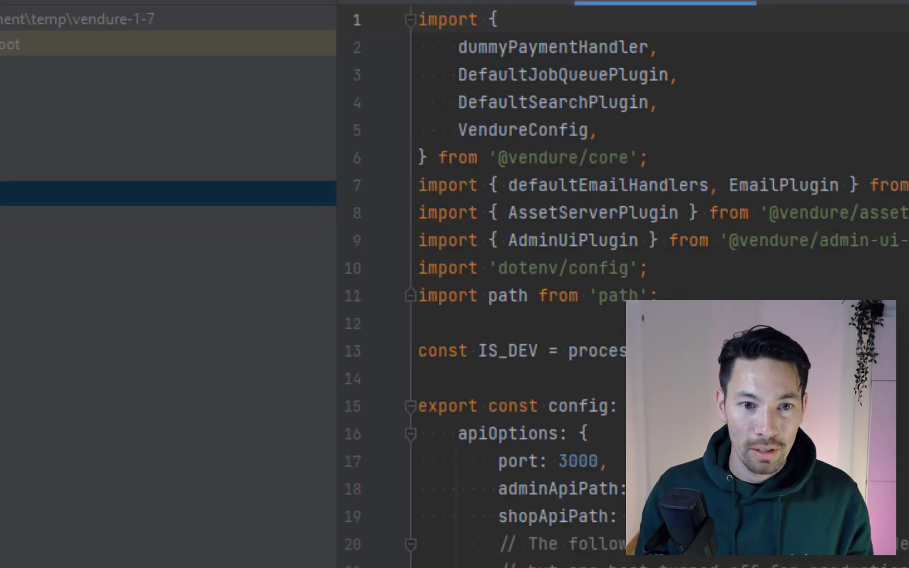
pyautogui.scroll(-3)
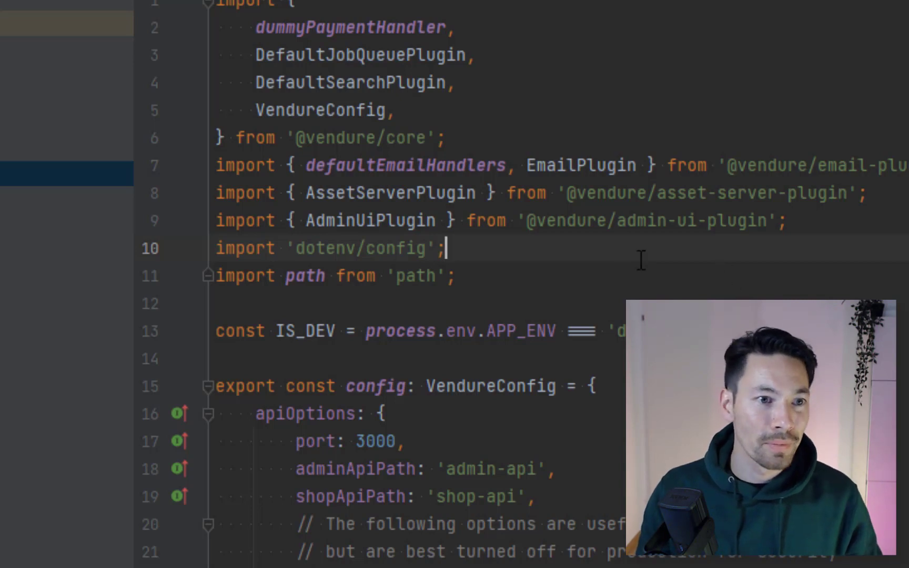
pyautogui.scroll(-3)
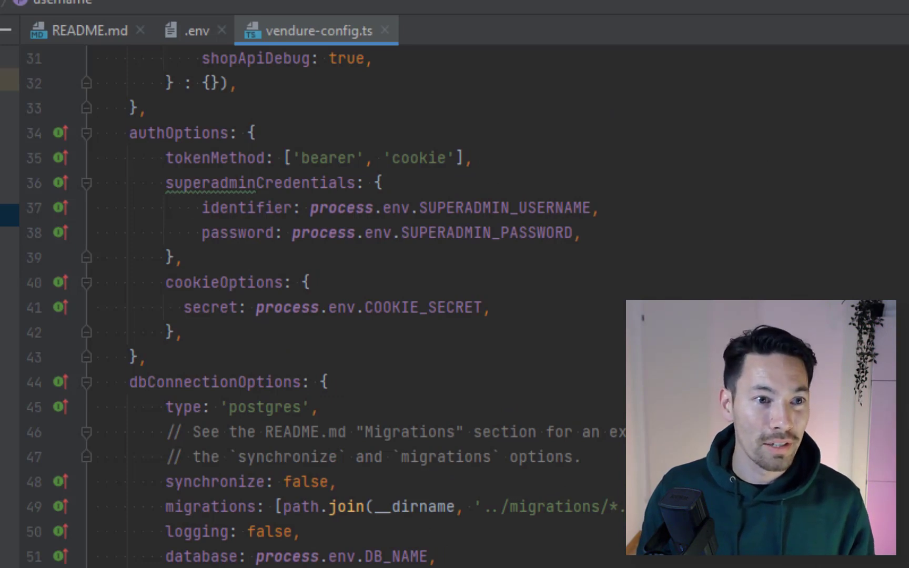
# - Compare environment.d.ts's typed process.env declarations with their use in vendure-config.ts
pyautogui.click(476, 30)
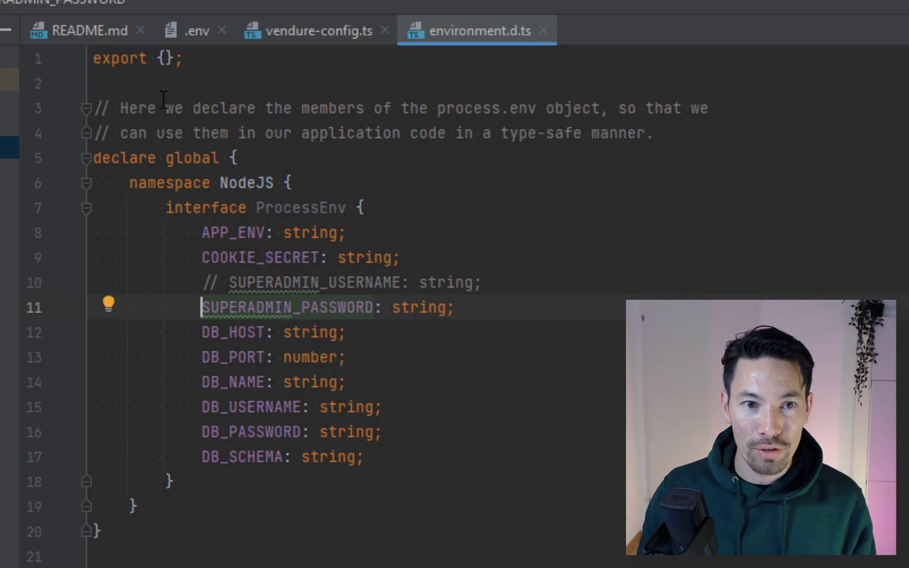
pyautogui.click(314, 31)
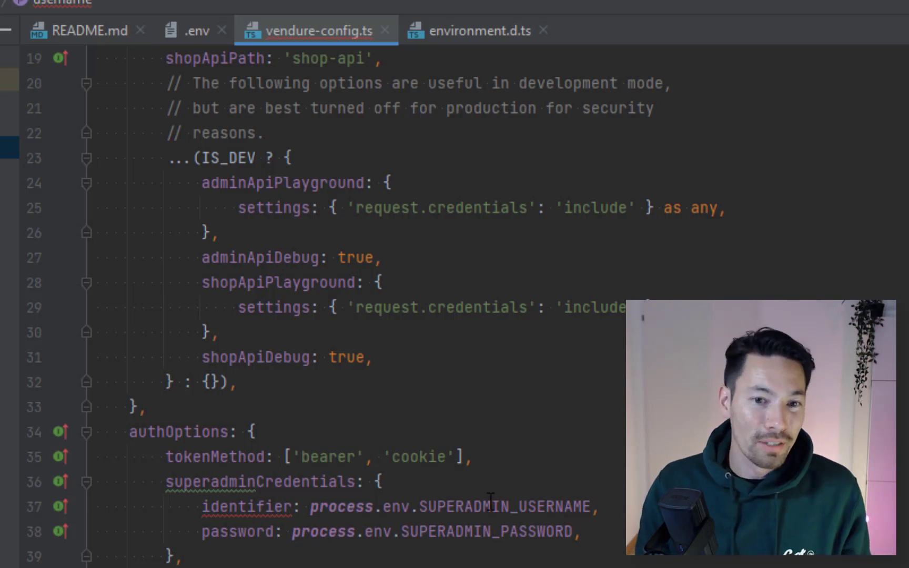
pyautogui.moveTo(504, 505)
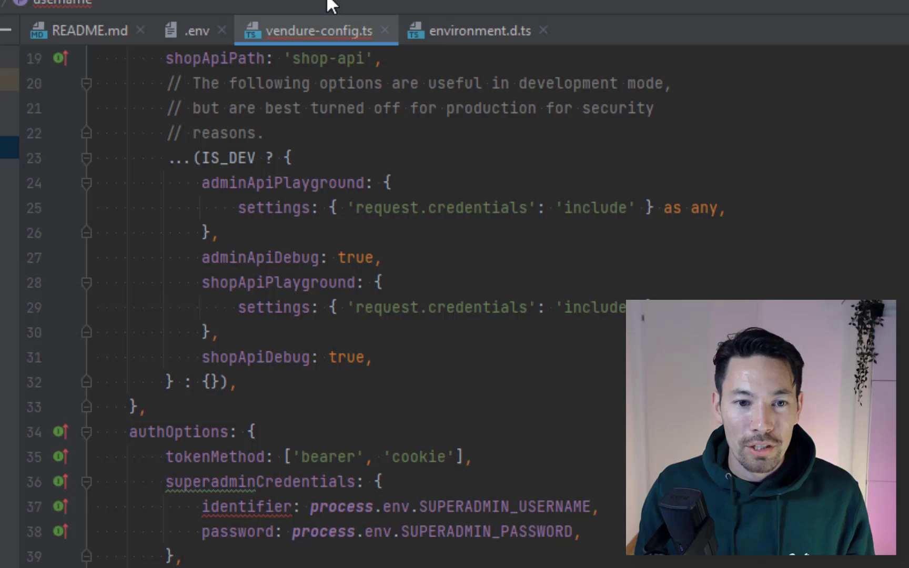
pyautogui.click(475, 30)
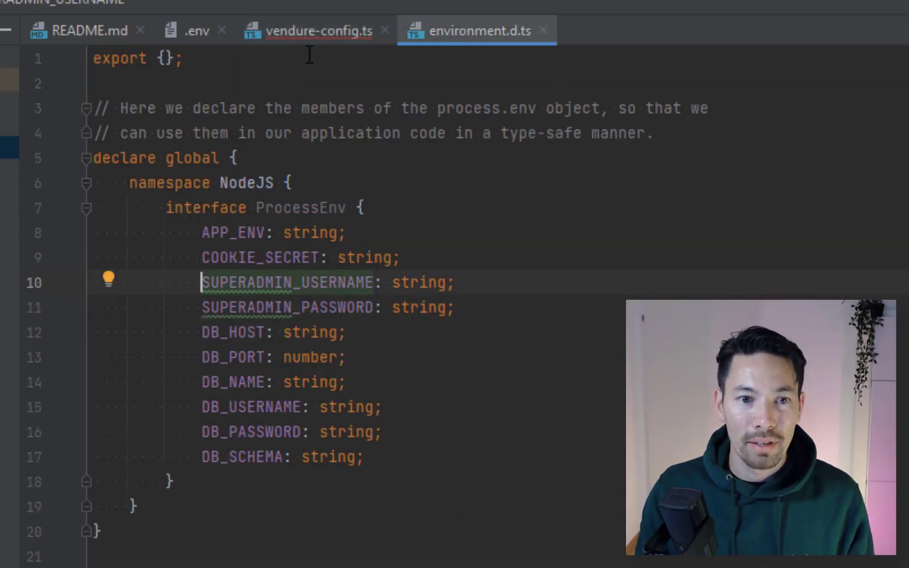
pyautogui.click(317, 30)
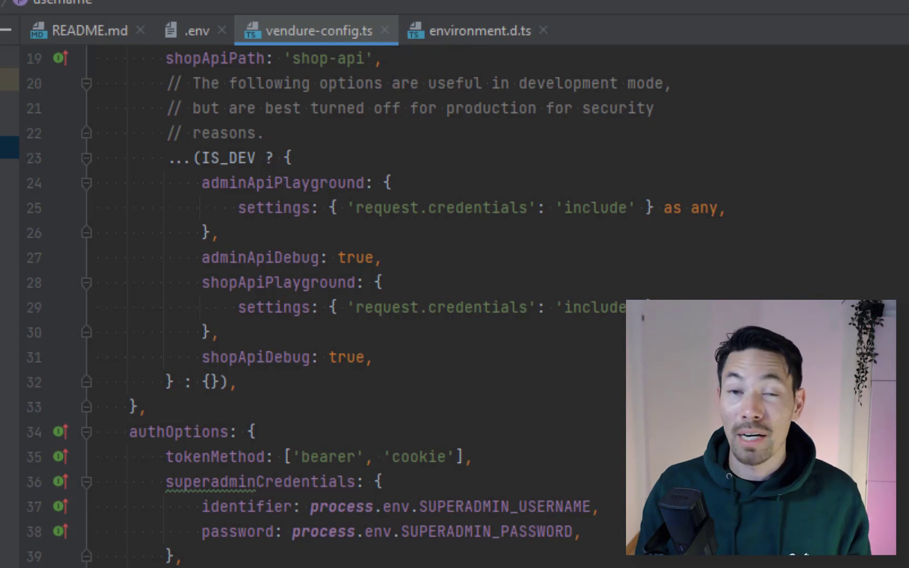
# - Review vendure-config.ts's Vendure imports, dotenv/config and the IS_DEV check
pyautogui.scroll(-3)
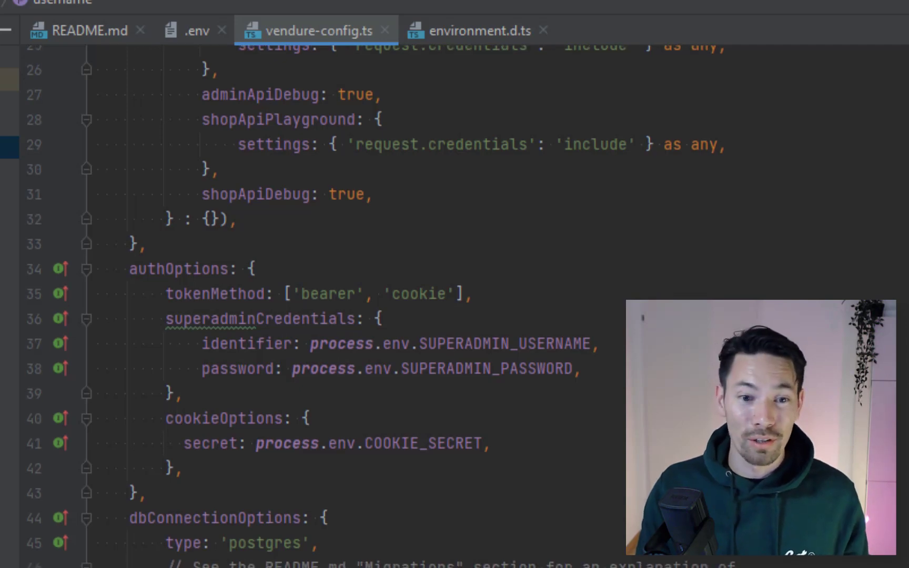
pyautogui.scroll(-3)
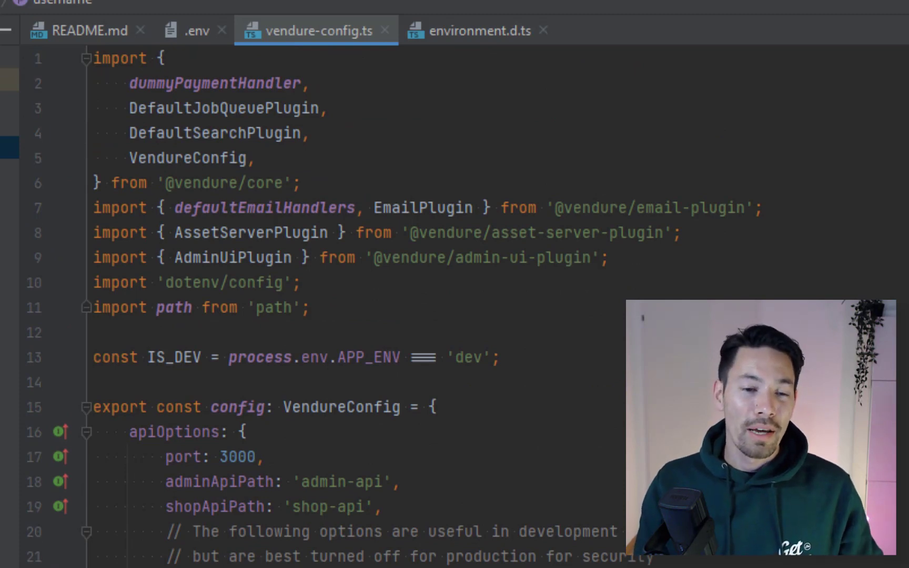
# - Inspect index.ts, which runs migrations before bootstrapping the server
pyautogui.click(449, 30)
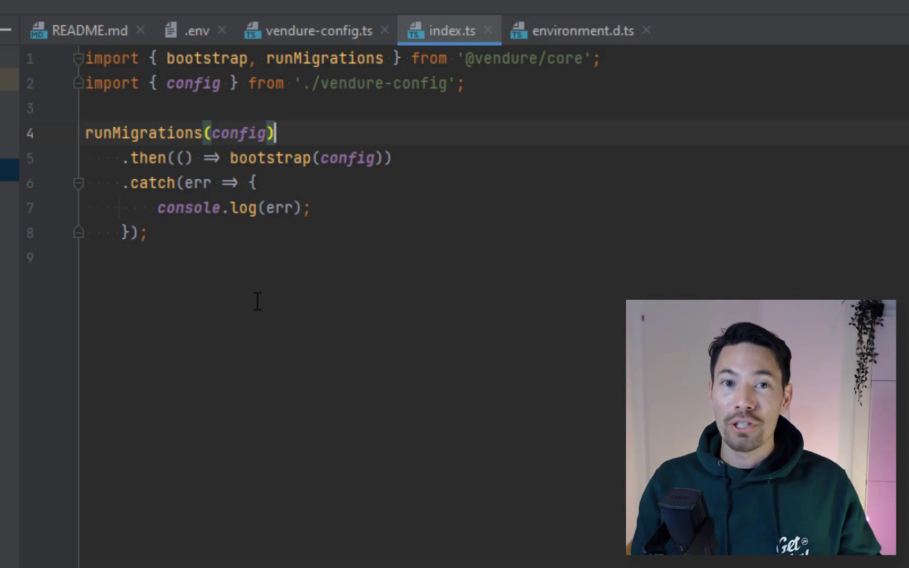
pyautogui.moveTo(259, 266)
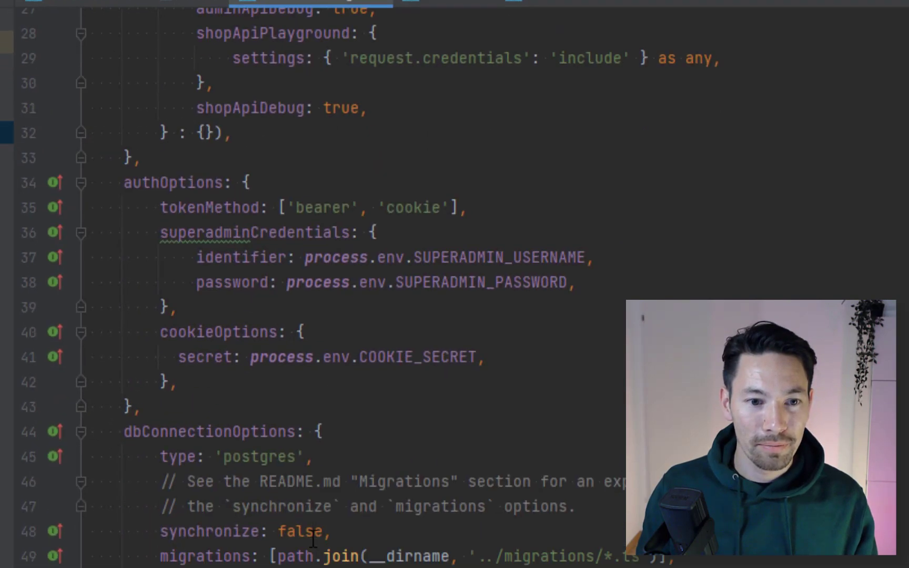
# - Add Product: [{ name: 'keywords', type: 'string' }] inside customFields
pyautogui.scroll(-3)
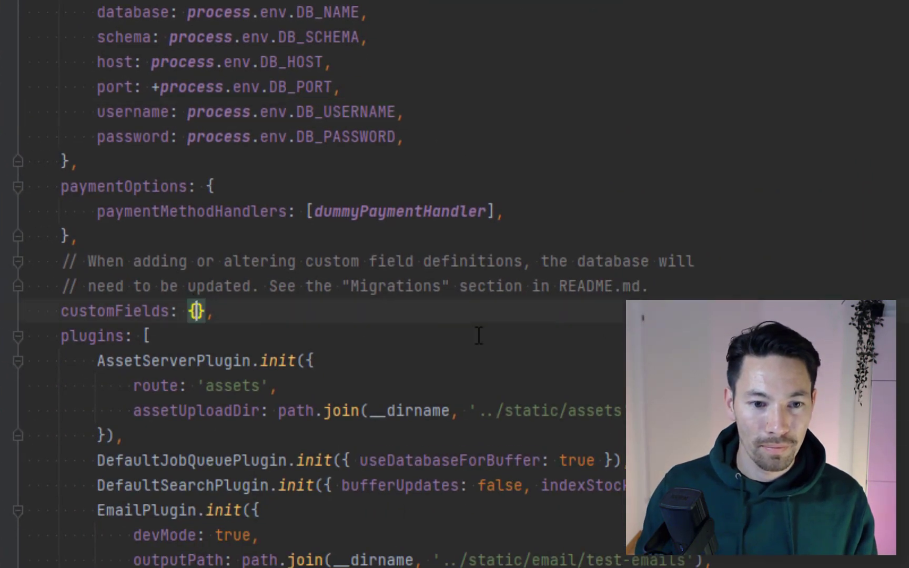
pyautogui.write('Pro')
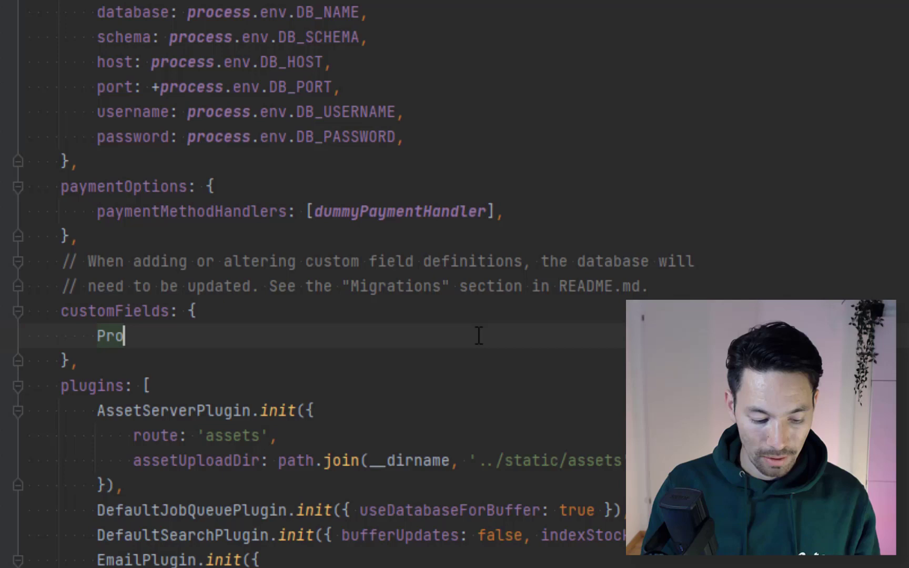
pyautogui.write('duct:')
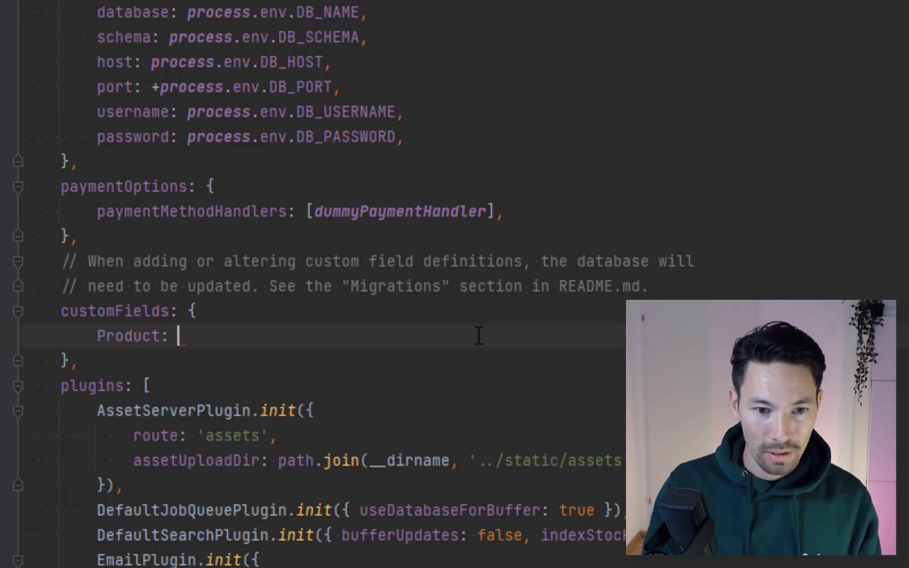
pyautogui.write('[{')
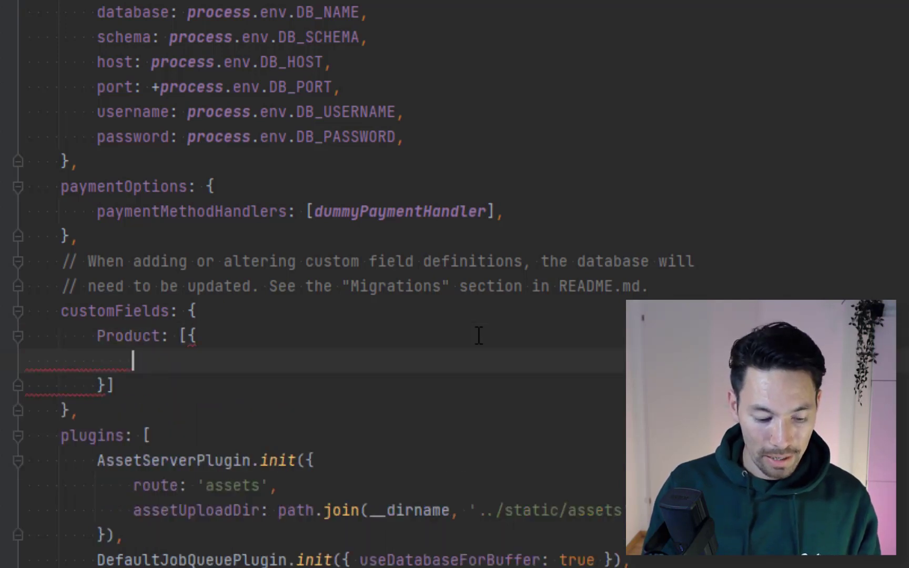
pyautogui.write("name: '")
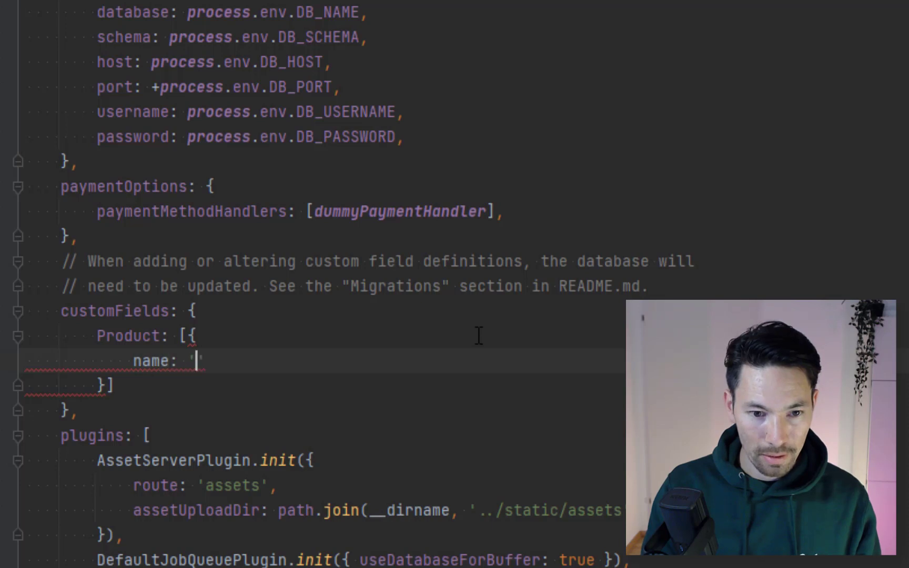
pyautogui.write('keywords')
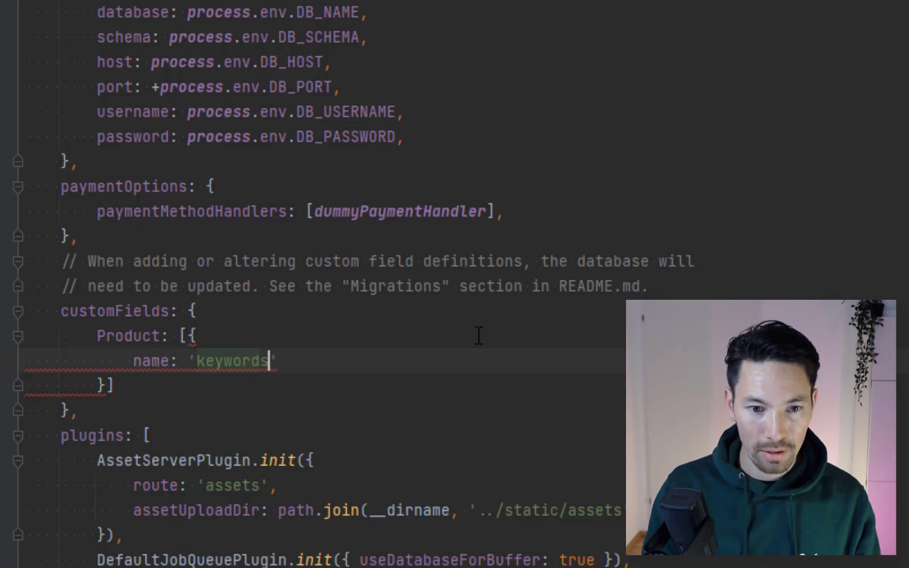
pyautogui.write('ty')
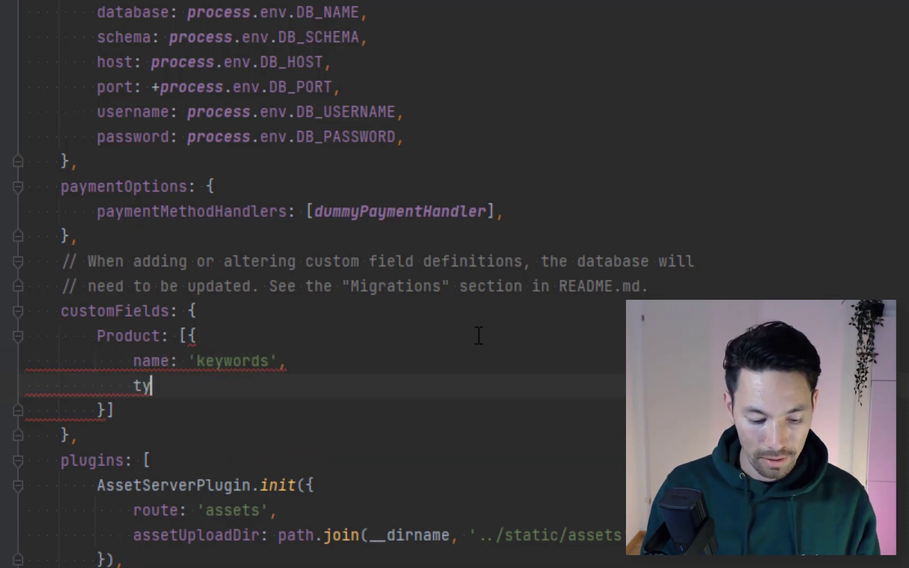
pyautogui.write("pe: 'string'")
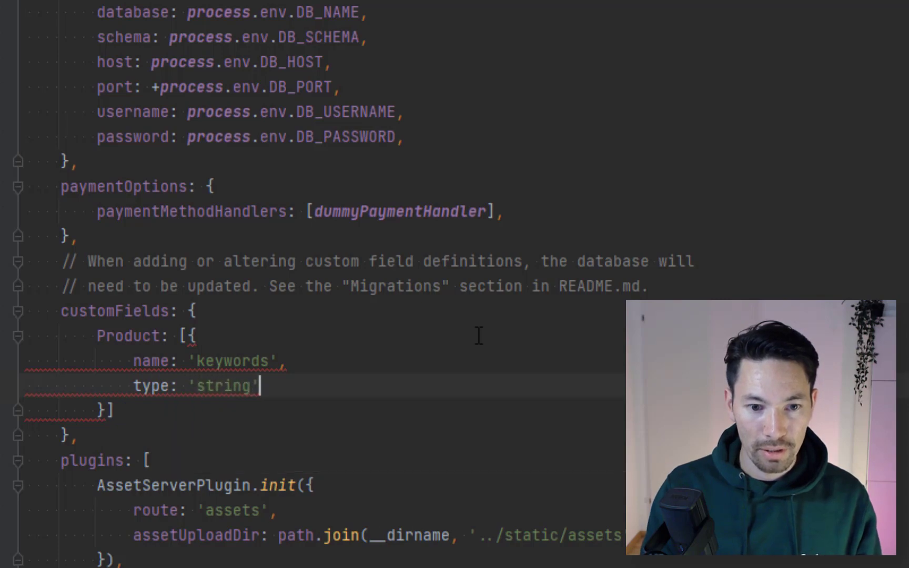
pyautogui.write(',')
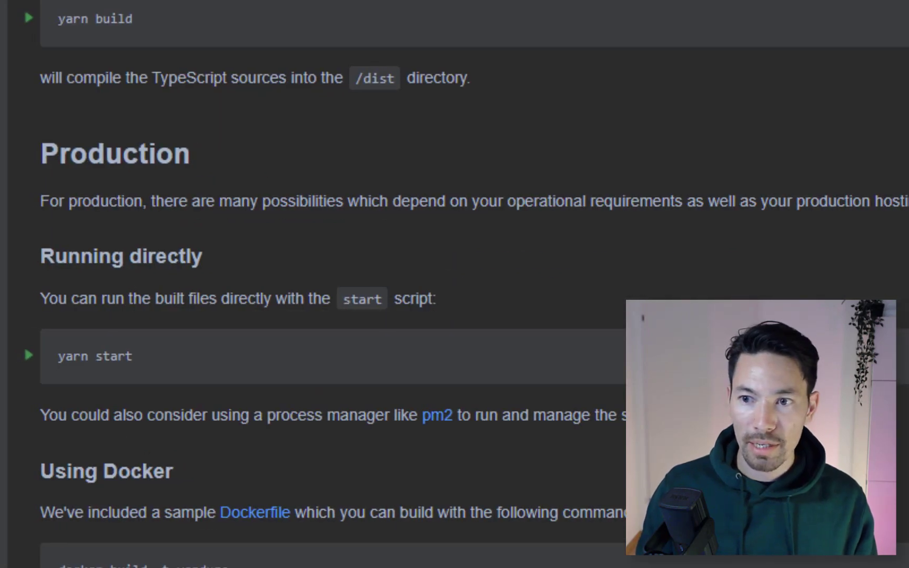
# - Scroll the README down to its Migrations section describing yarn migration:generate
pyautogui.scroll(-3)
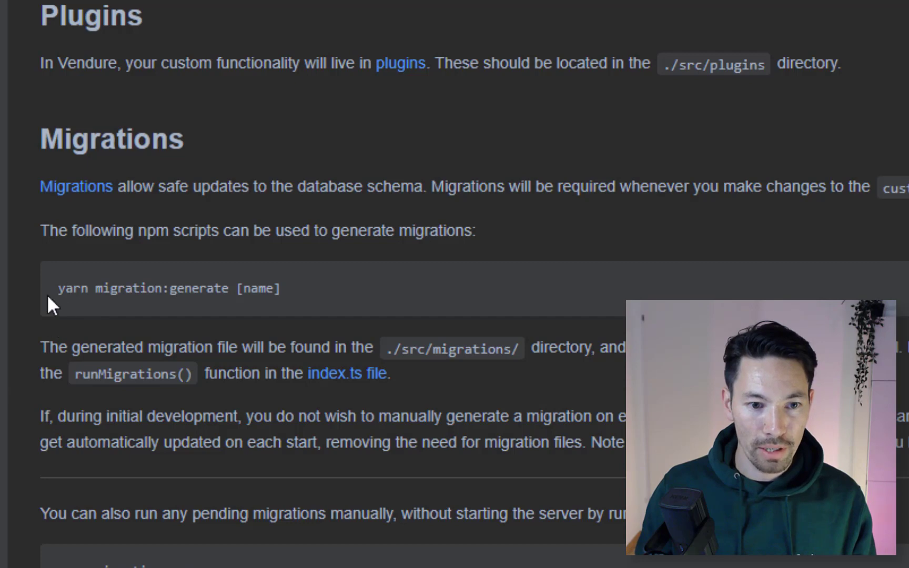
pyautogui.moveTo(621, 548)
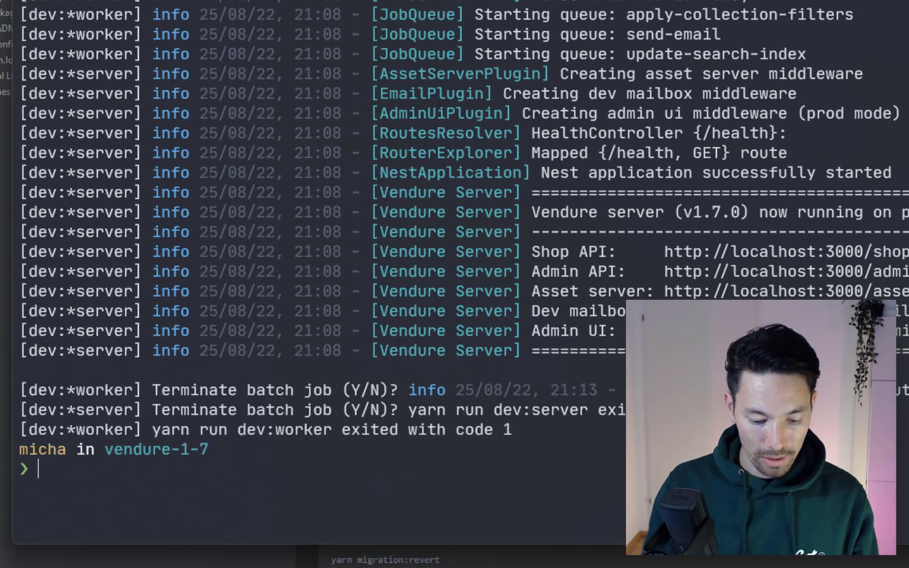
# - Run yarn migration:generate keyword to create the keyword migration, then start yarn dev
pyautogui.write('yarn migration:generate')
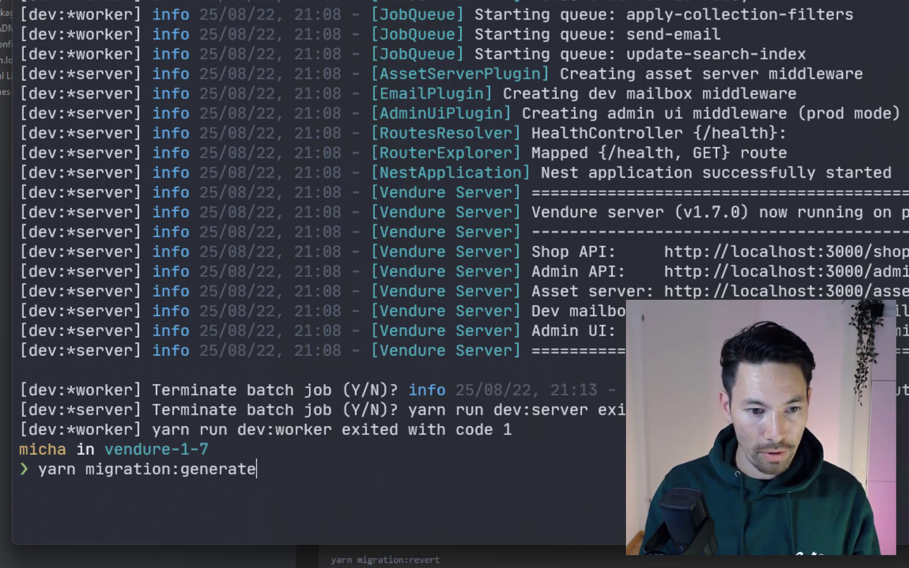
pyautogui.write('keyword')
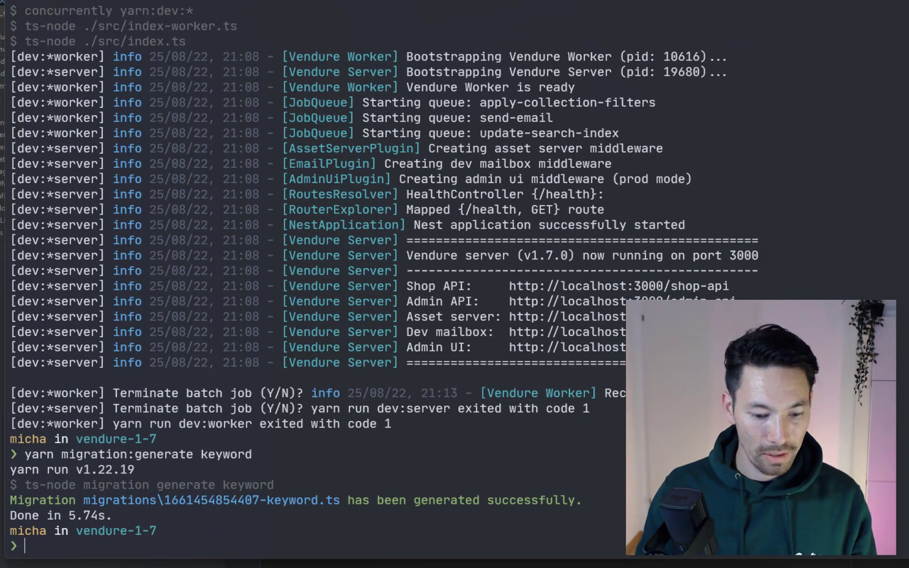
pyautogui.write('yarn dev')
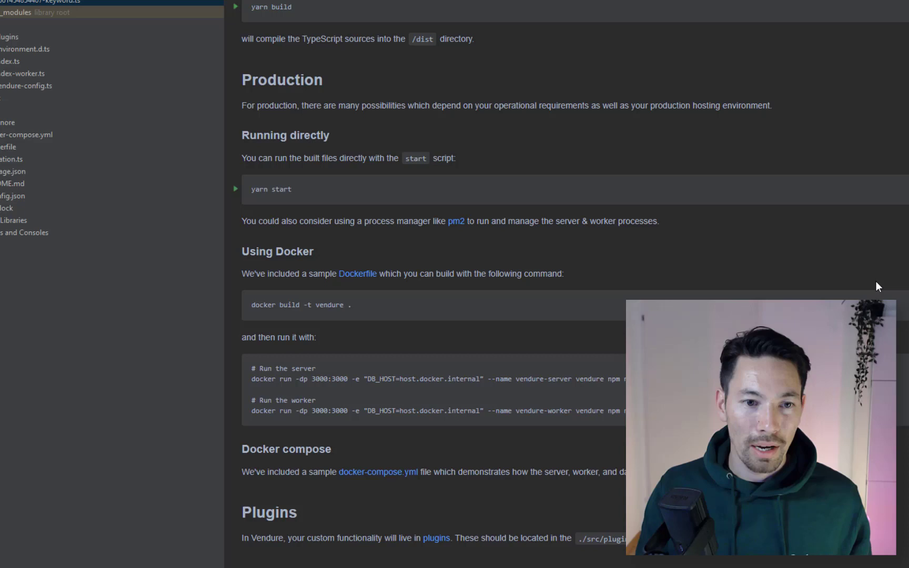
# - Scroll the README down through the Using Docker section toward the Dockerfile notes
pyautogui.scroll(-3)
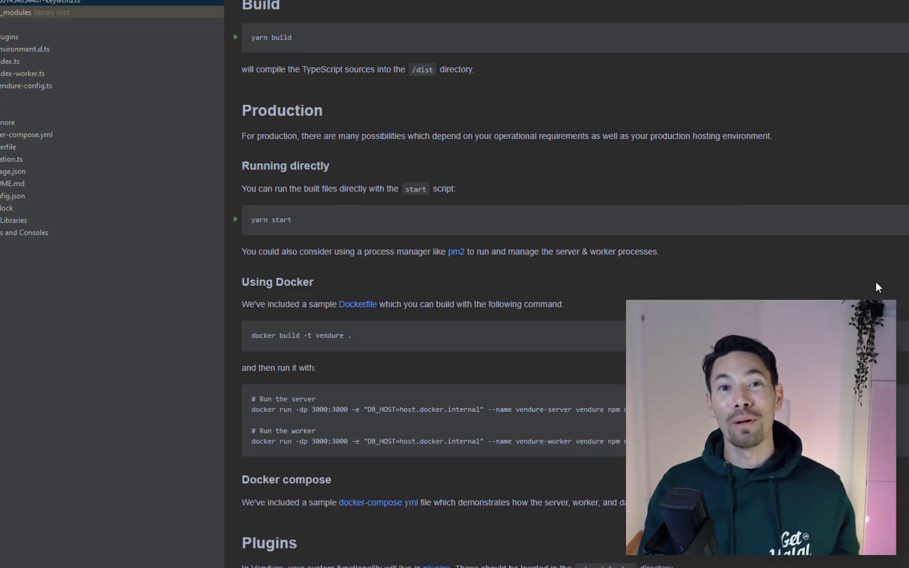
pyautogui.moveTo(683, 243)
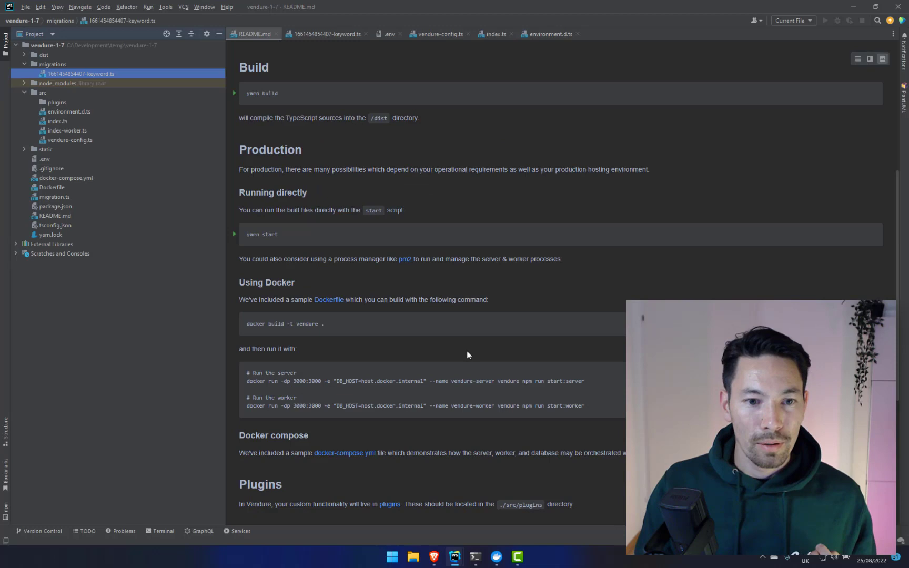
pyautogui.scroll(-3)
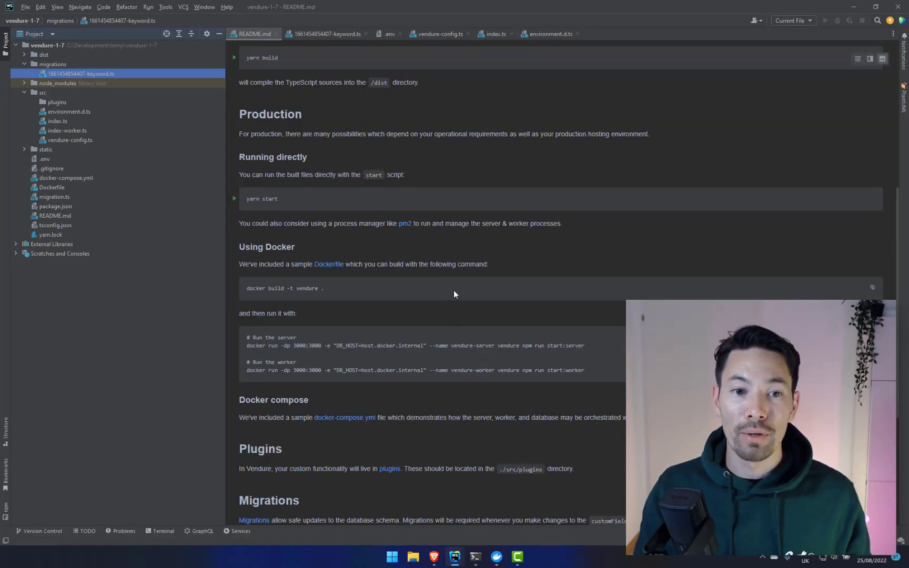
pyautogui.moveTo(416, 232)
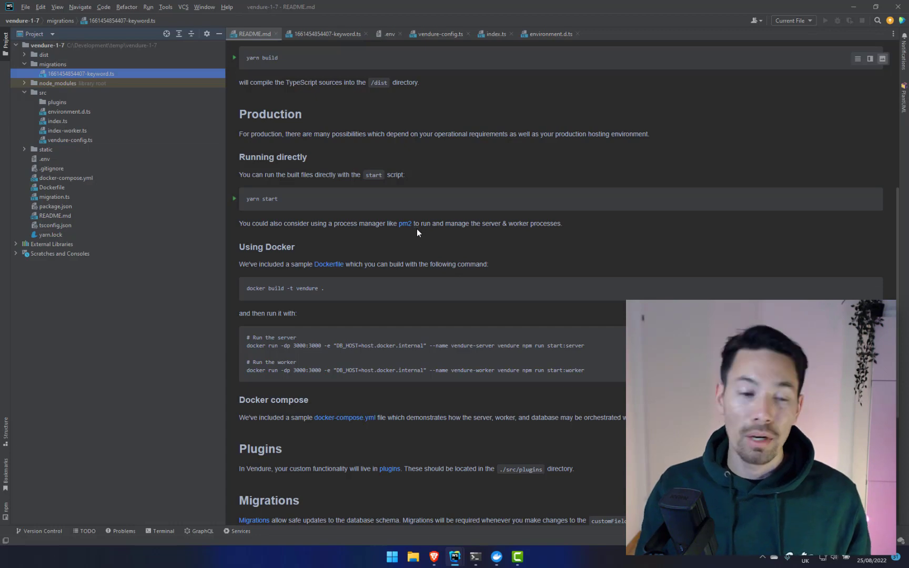
pyautogui.moveTo(421, 247)
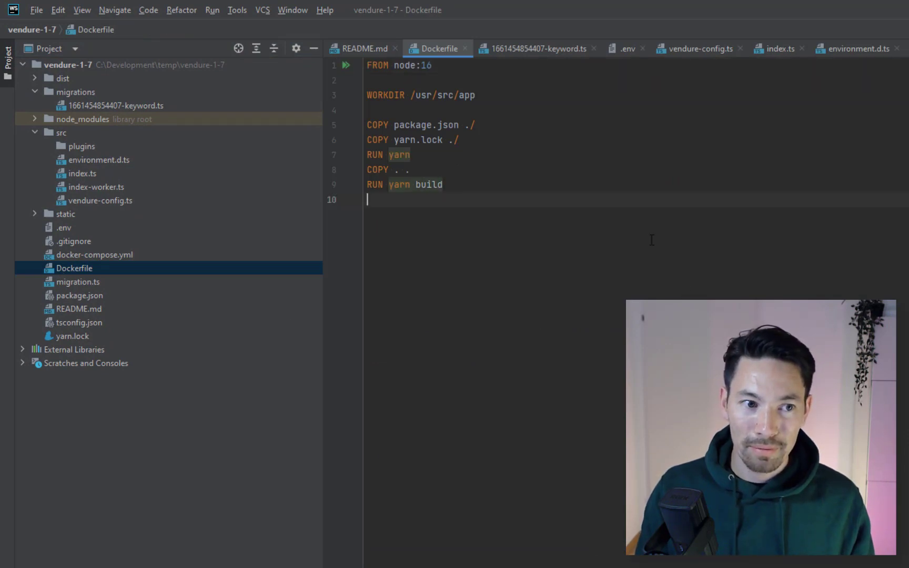
pyautogui.moveTo(86, 251)
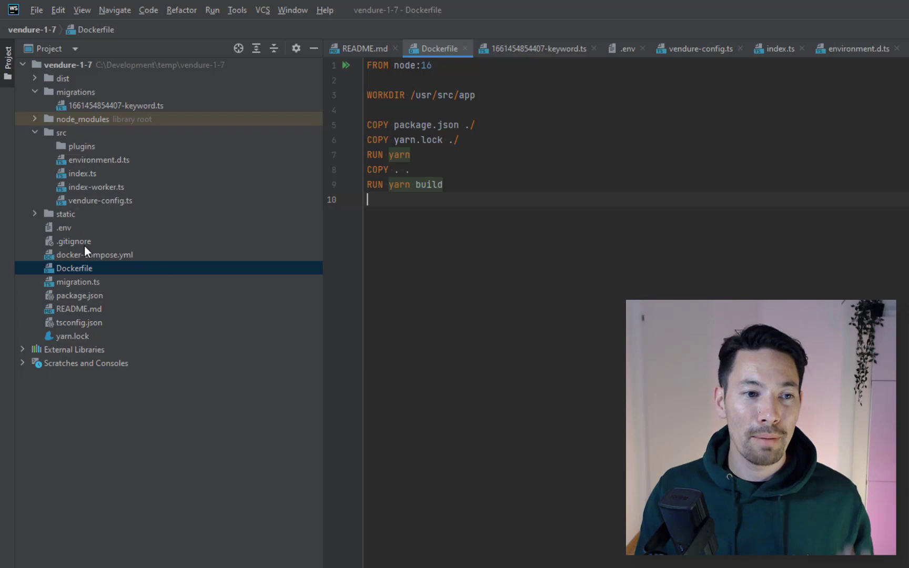
# - Review the README's Using Docker instructions, then bring up docker-compose.yml from the project tree
pyautogui.click(362, 48)
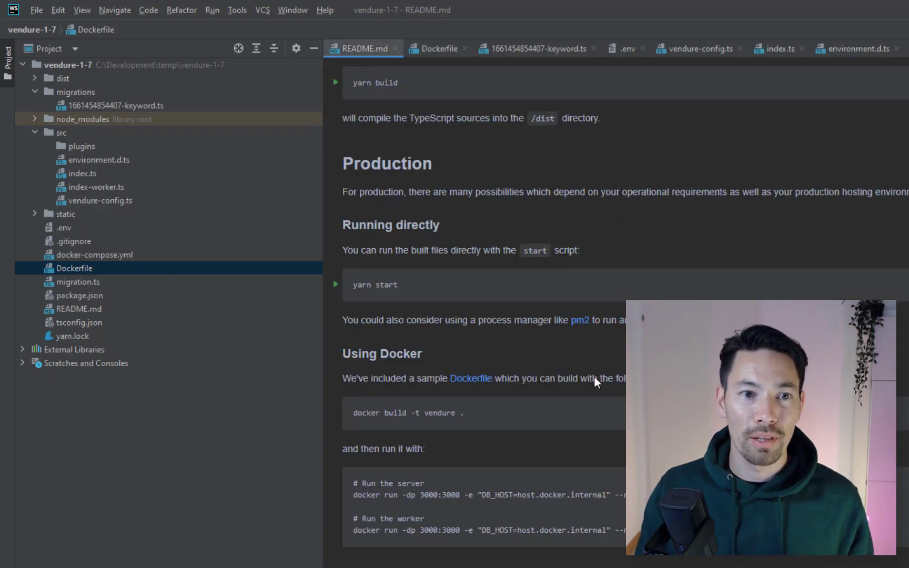
pyautogui.scroll(-3)
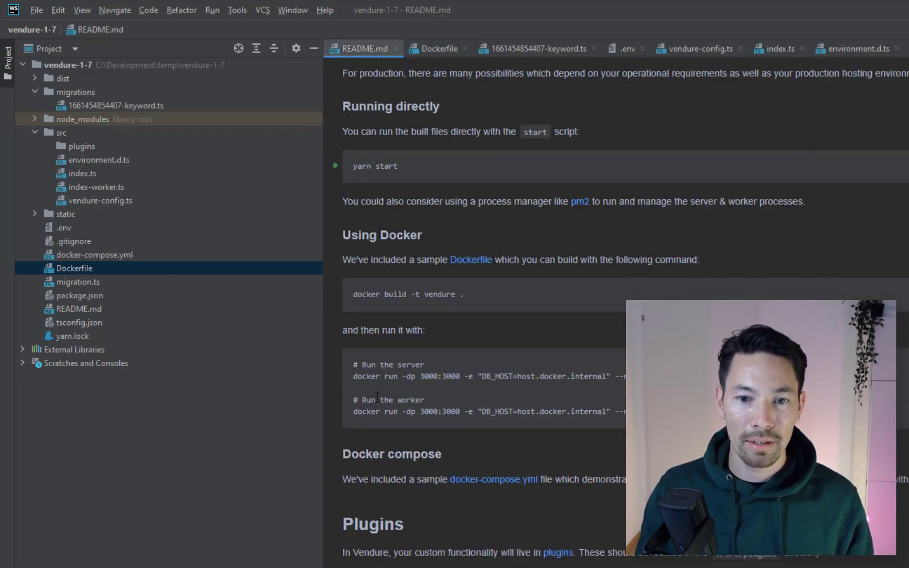
pyautogui.moveTo(354, 363); pyautogui.dragTo(626, 416)
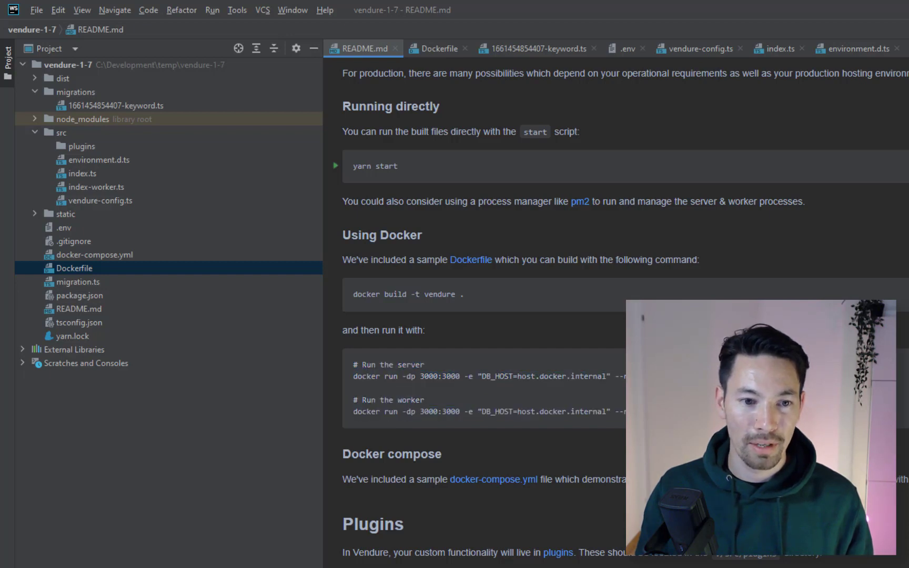
pyautogui.click(95, 255)
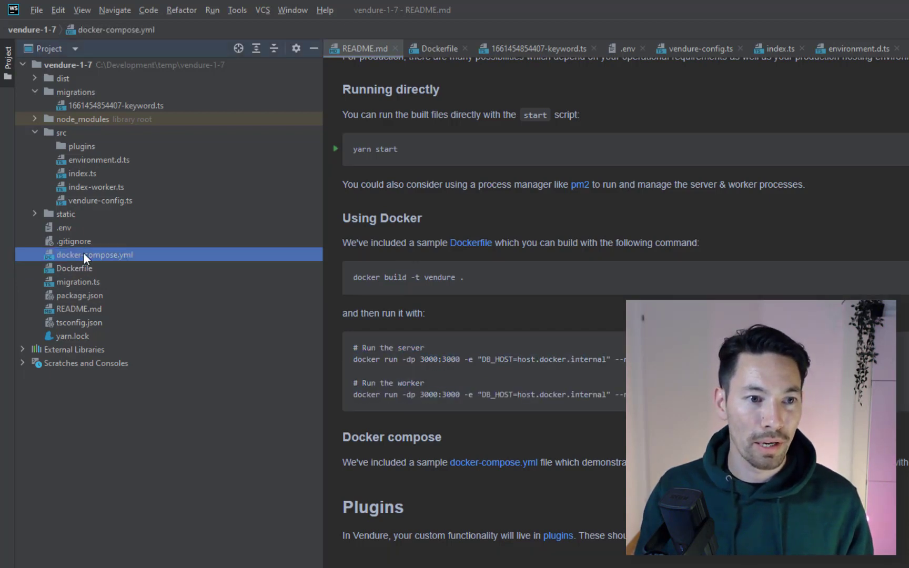
pyautogui.doubleClick(95, 254)
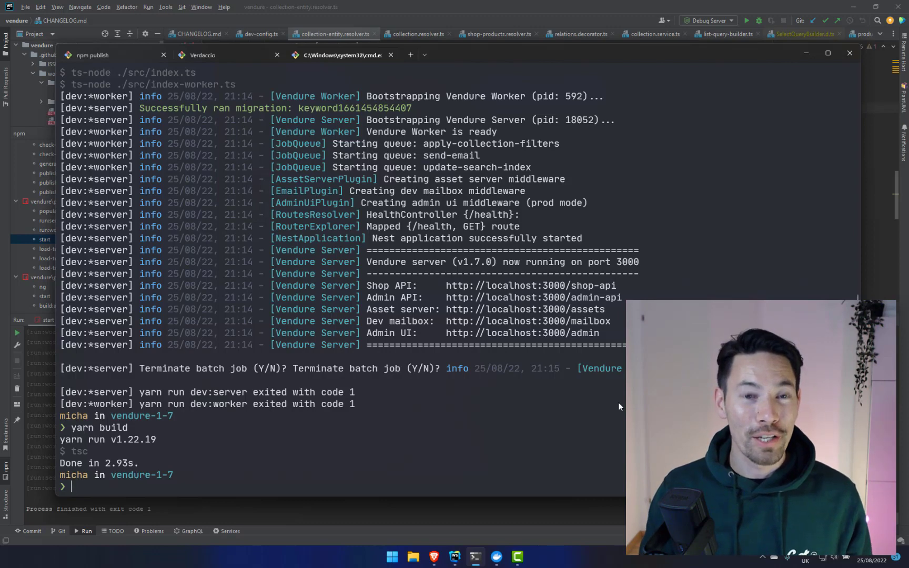
# - Start the dev server again with yarn dev after the build
pyautogui.write('yarn dev')
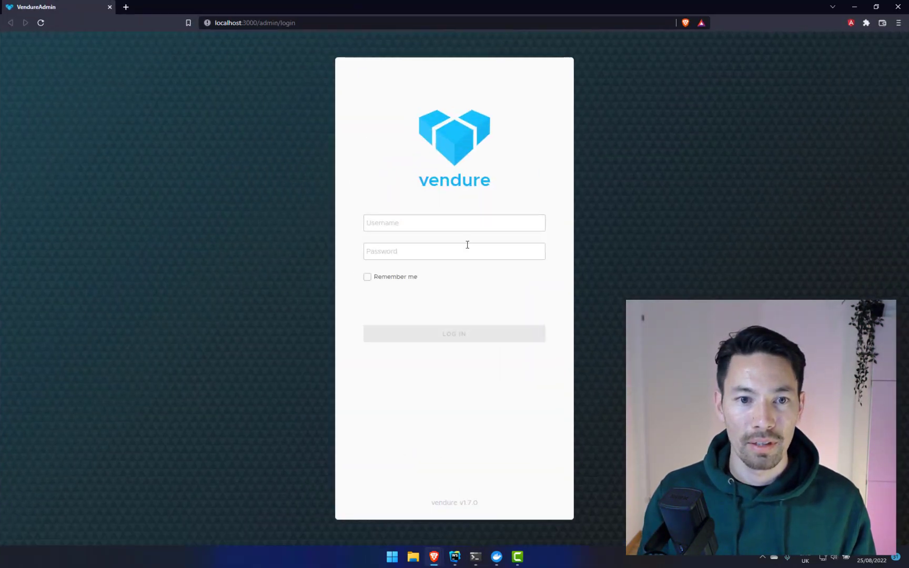
# - Sign in to the Vendure Admin UI as superadmin
pyautogui.write('superadmin')
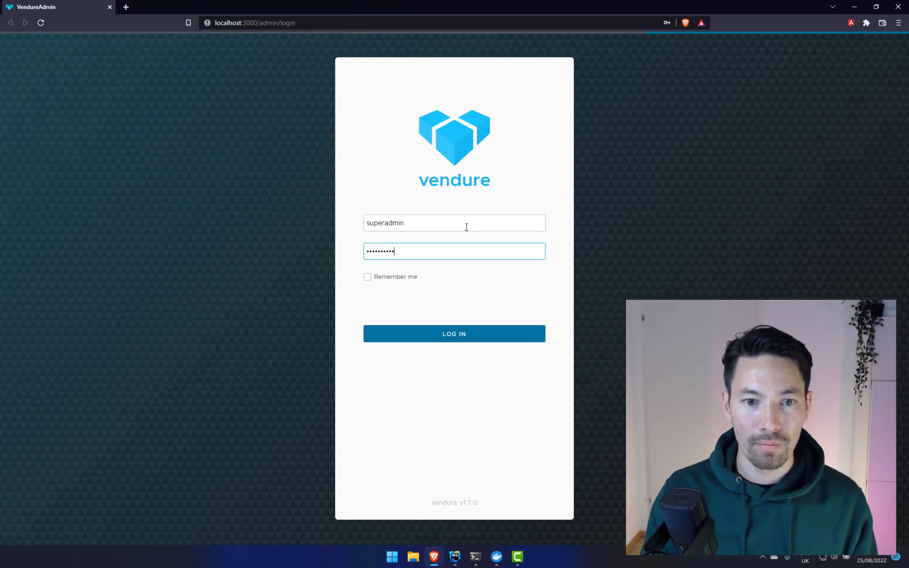
pyautogui.click(453, 334)
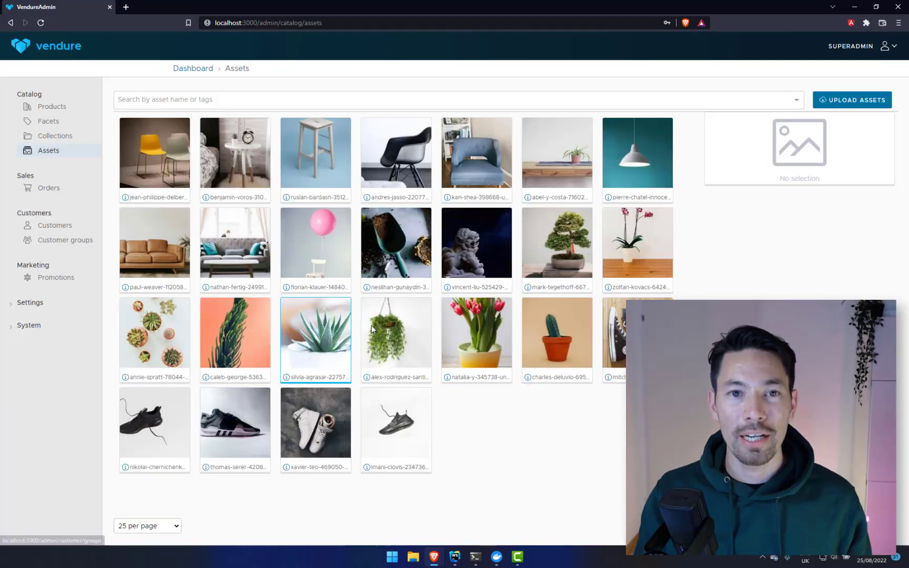
# - On Assets page 2, select the keyboard image and view its medium preview in a new tab
pyautogui.click(476, 339)
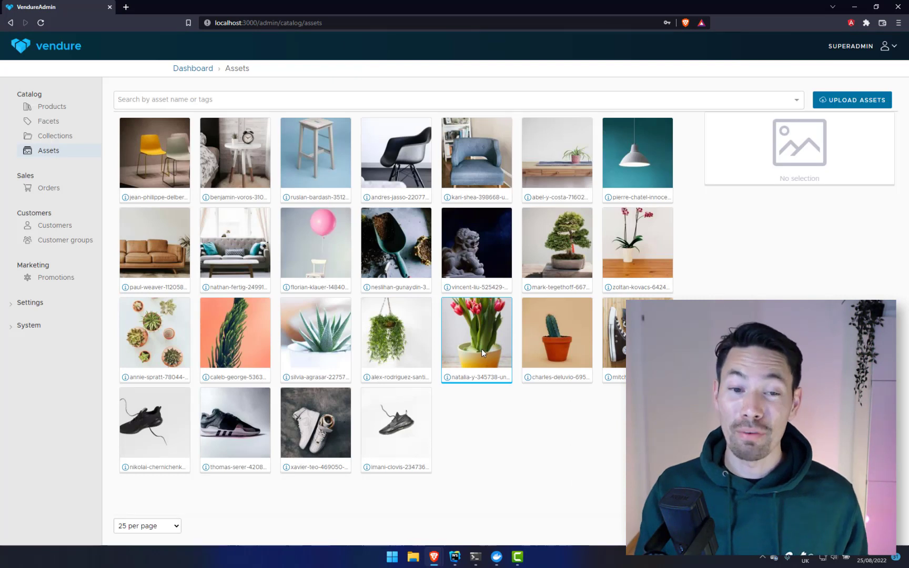
pyautogui.click(235, 243)
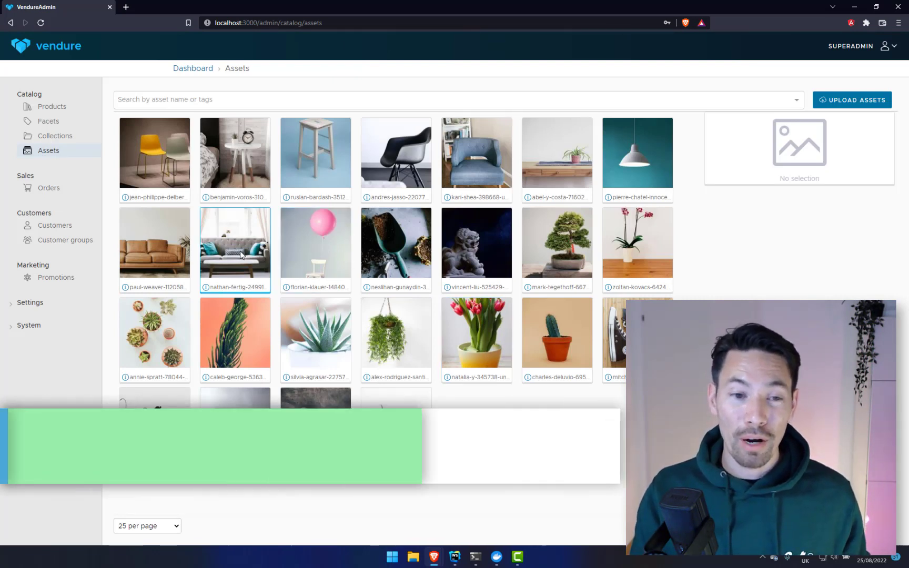
pyautogui.click(235, 249)
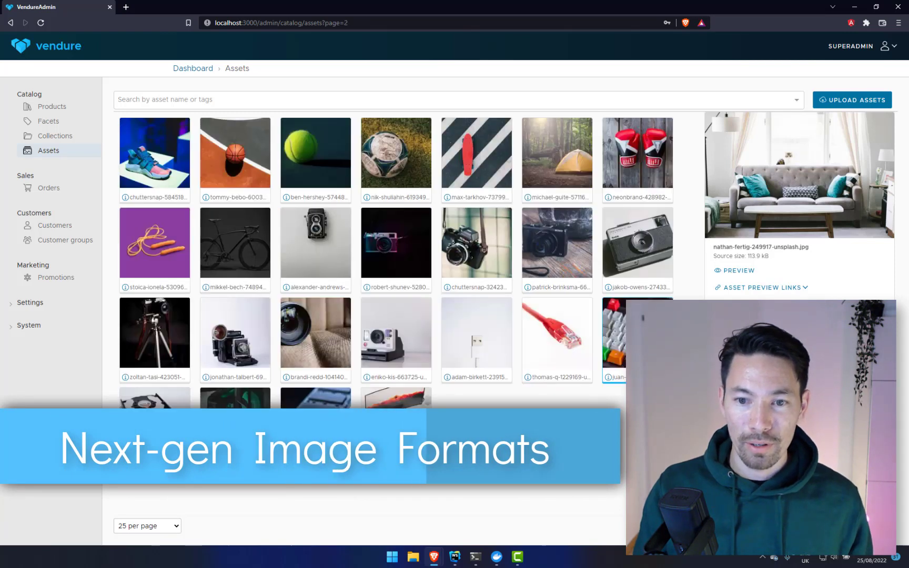
pyautogui.click(636, 339)
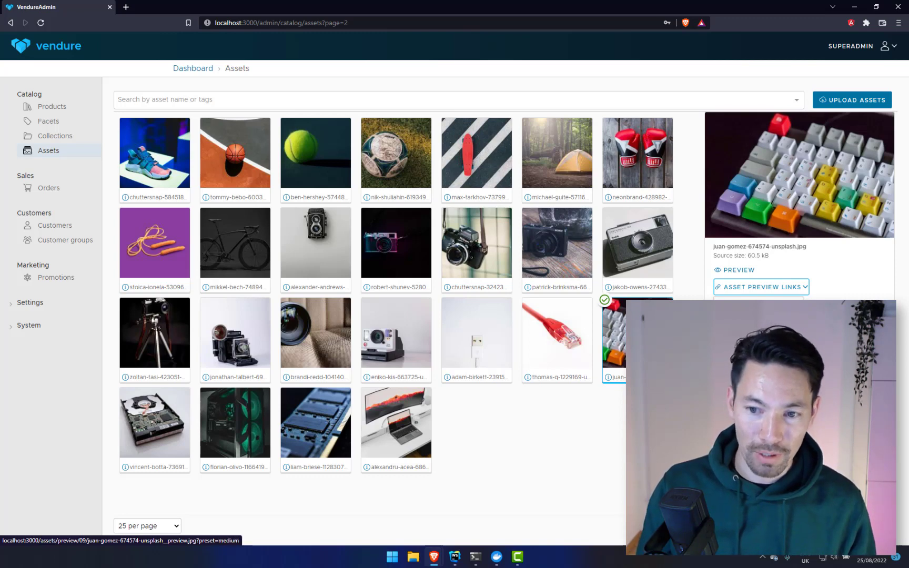
pyautogui.click(738, 269)
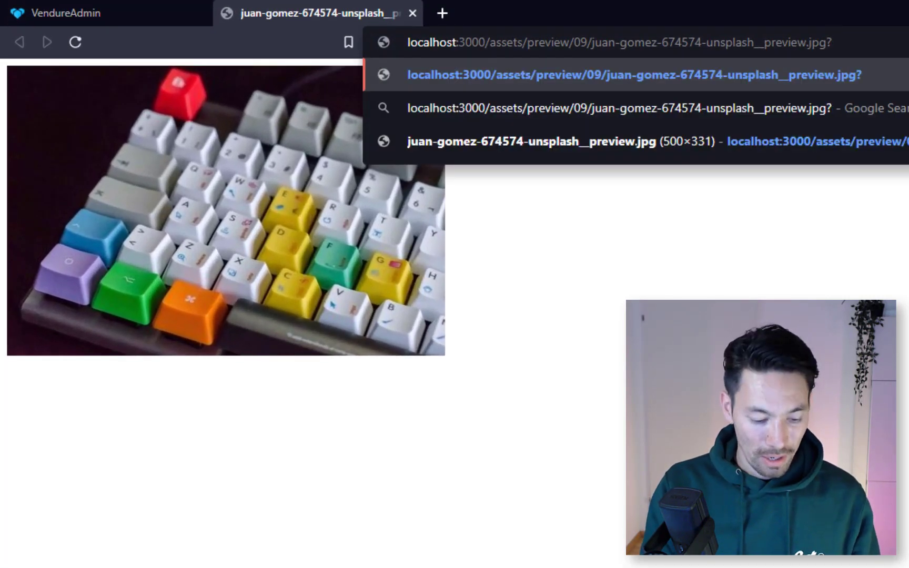
# - Leave the preview's address bar and start a fresh browser tab for caniuse.com
pyautogui.press('Enter')
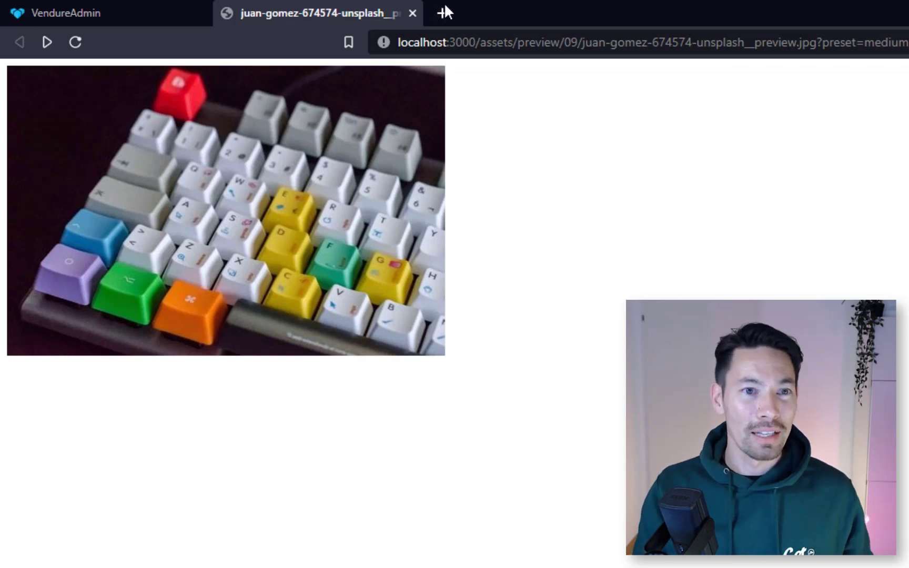
pyautogui.click(442, 12)
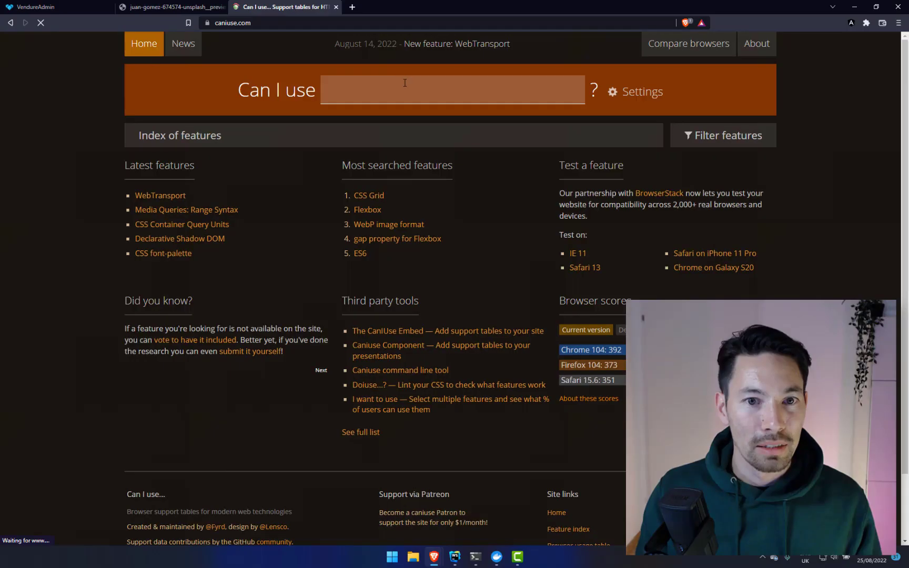
# - Search Can I use for webp and review the WebP image format support table
pyautogui.write('webp')
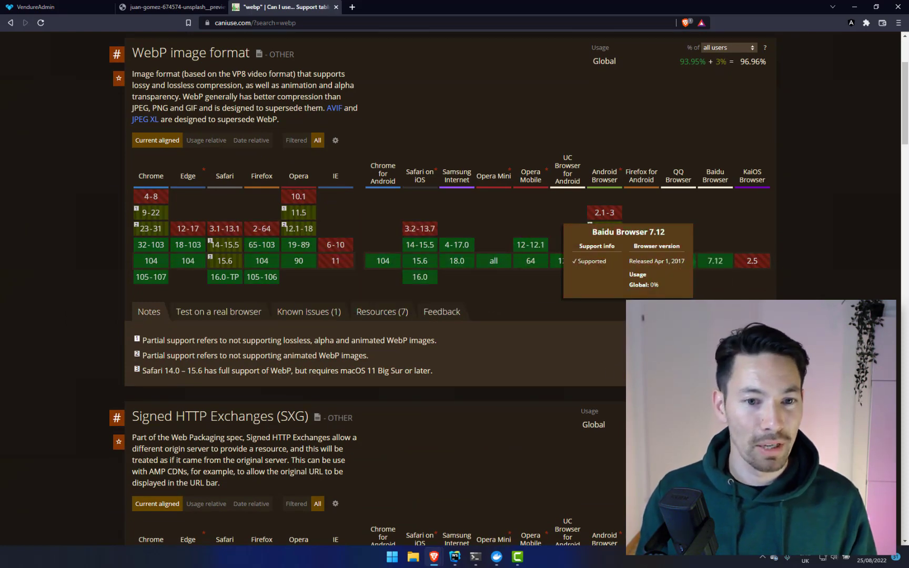
pyautogui.moveTo(224, 261)
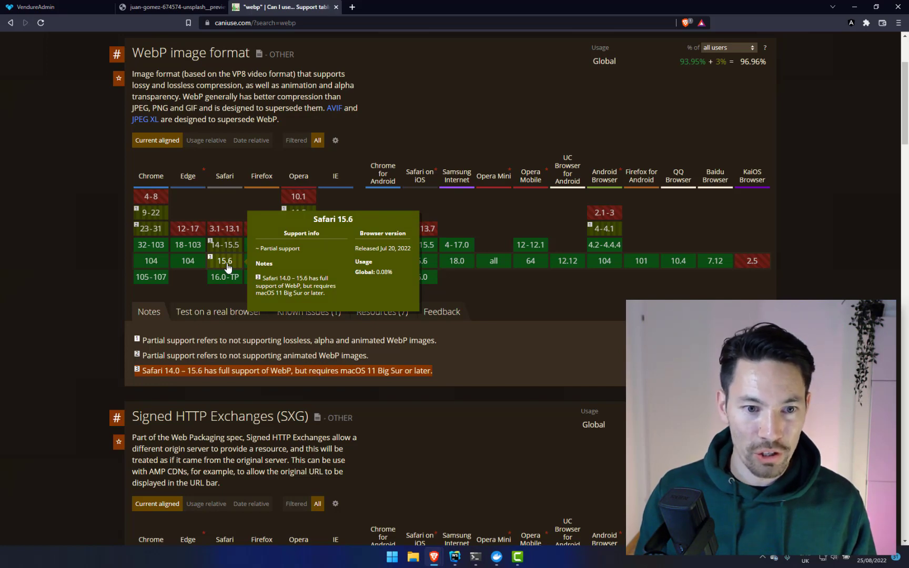
pyautogui.scroll(3)
pyautogui.write('a')
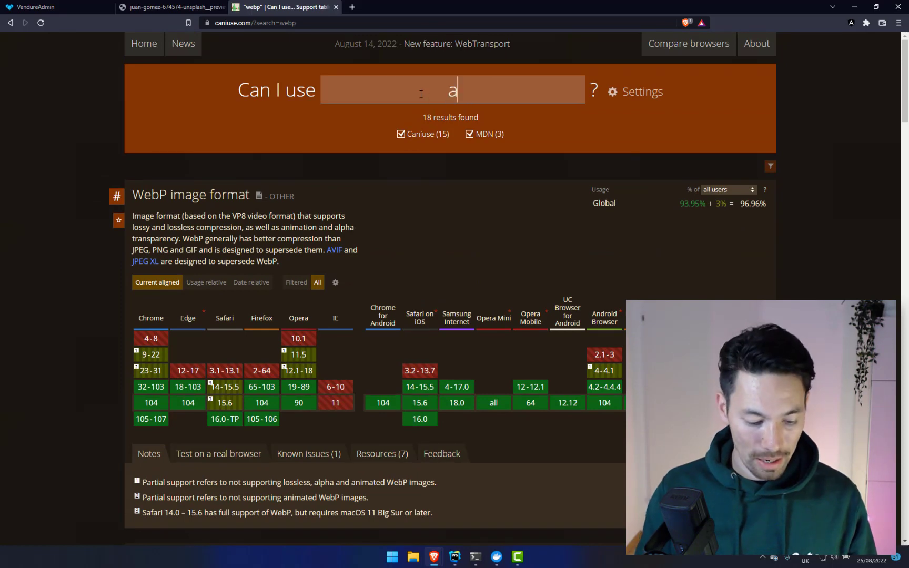
# - Search Can I use for avif and scroll to the AVIF image format support table
pyautogui.write('vif')
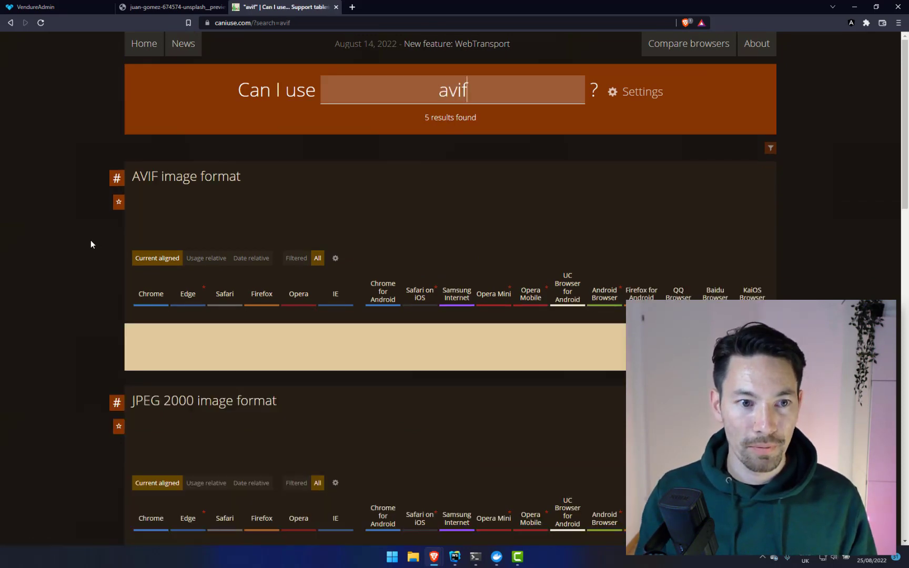
pyautogui.scroll(-3)
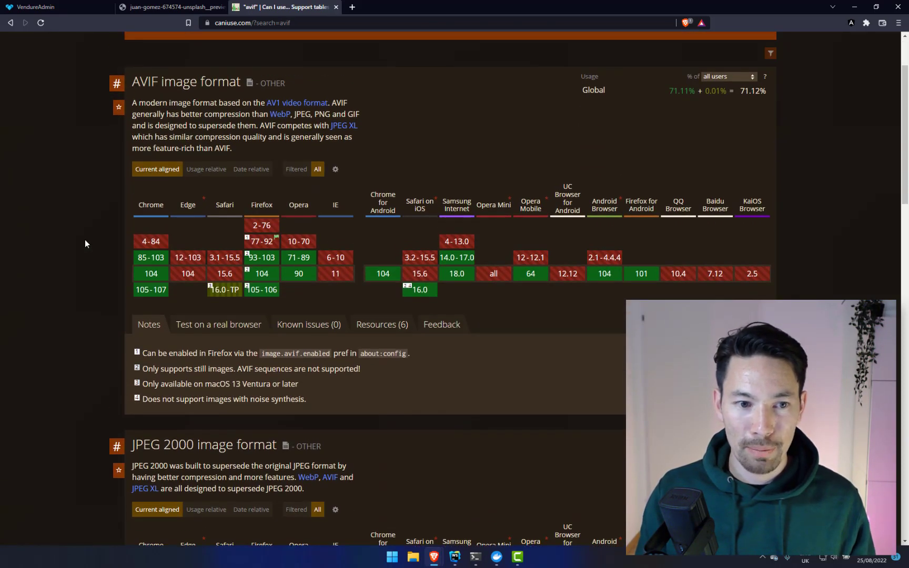
pyautogui.moveTo(150, 273)
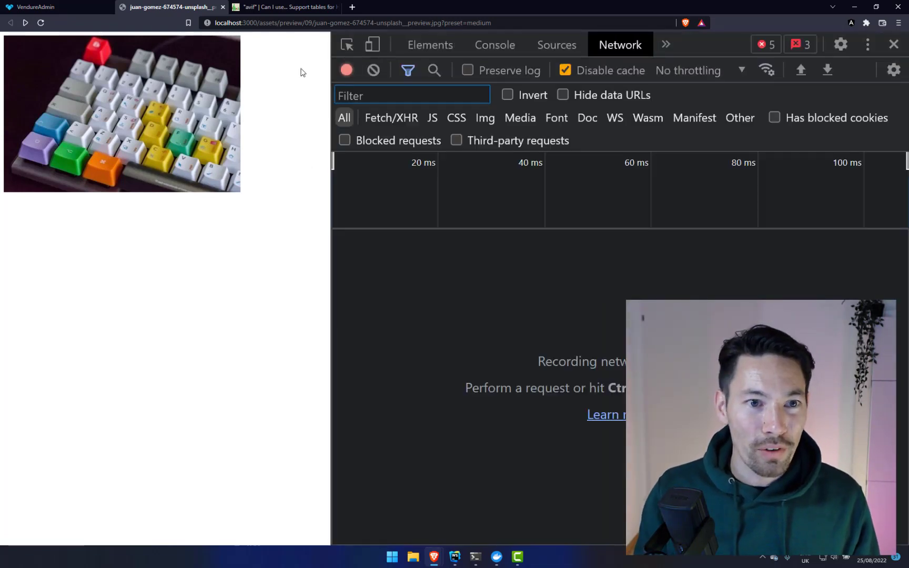
# - Reload the keyboard preview so Network records its 27.9 kB JPEG request
pyautogui.click(40, 22)
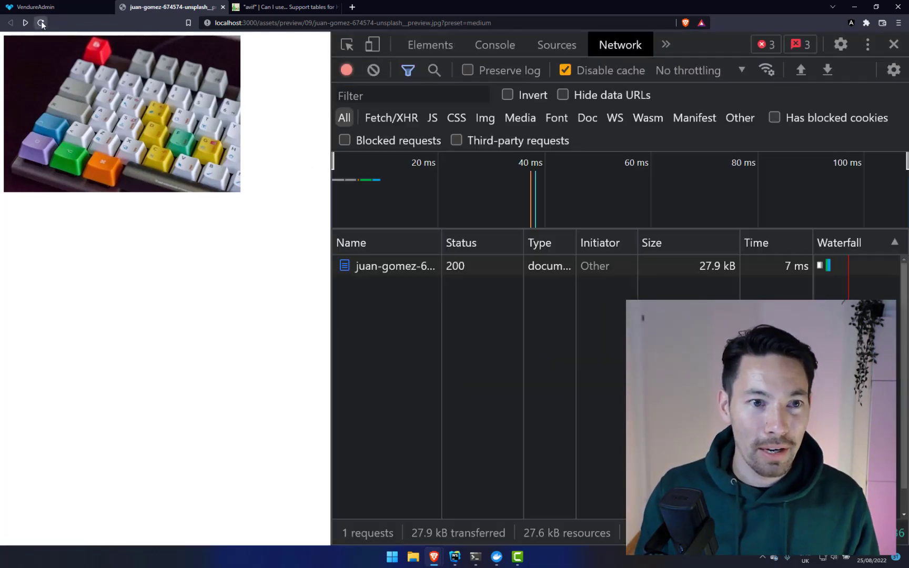
pyautogui.click(41, 22)
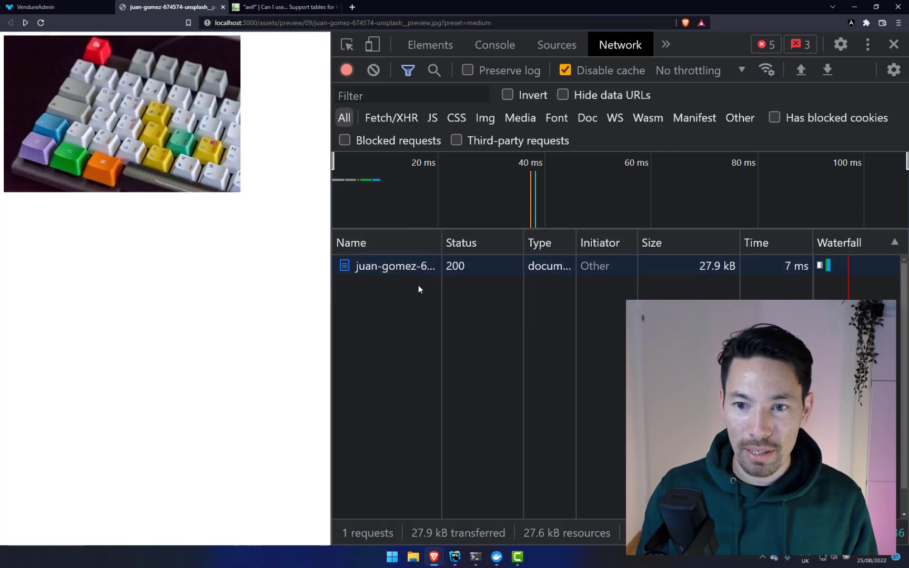
pyautogui.moveTo(606, 314)
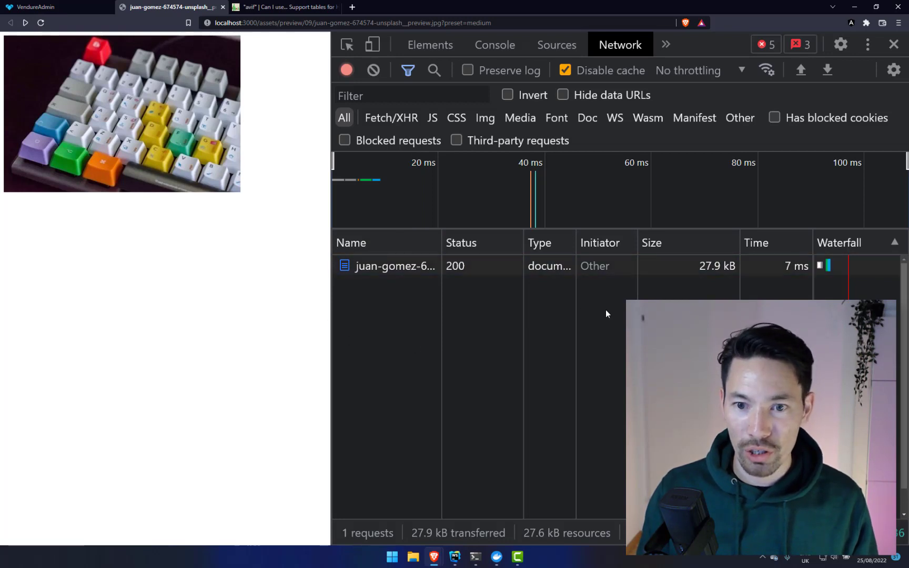
pyautogui.moveTo(688, 297)
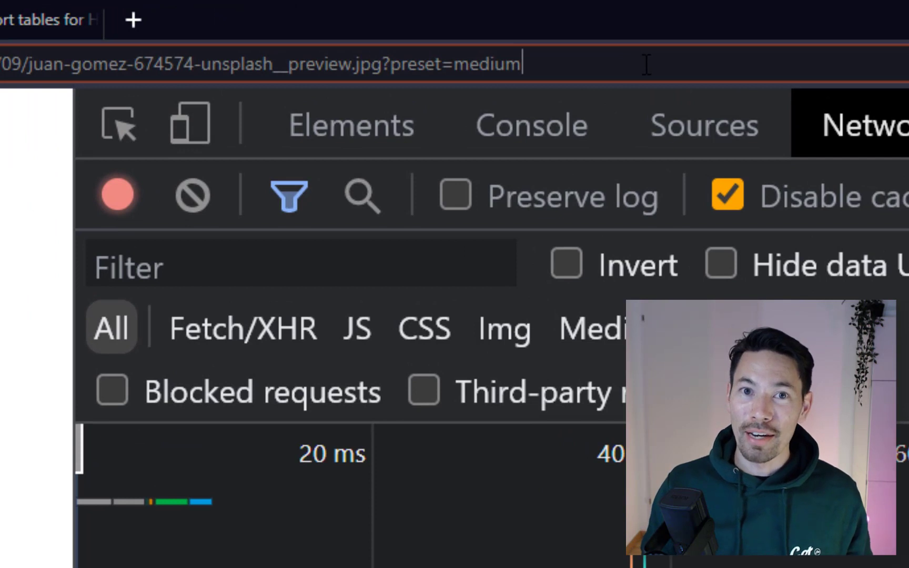
# - Request the preview with &format=webp, loading at 17.1 kB
pyautogui.write('&')
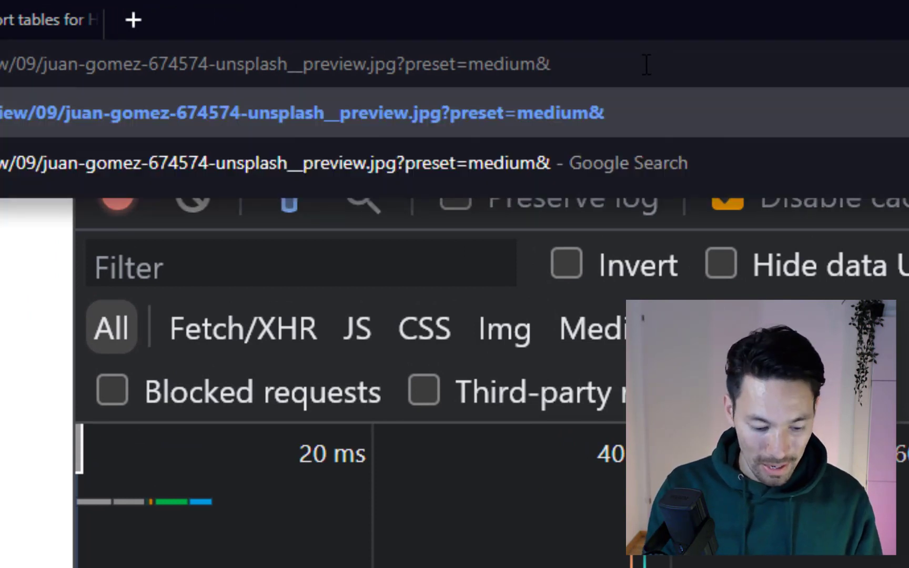
pyautogui.write('format=')
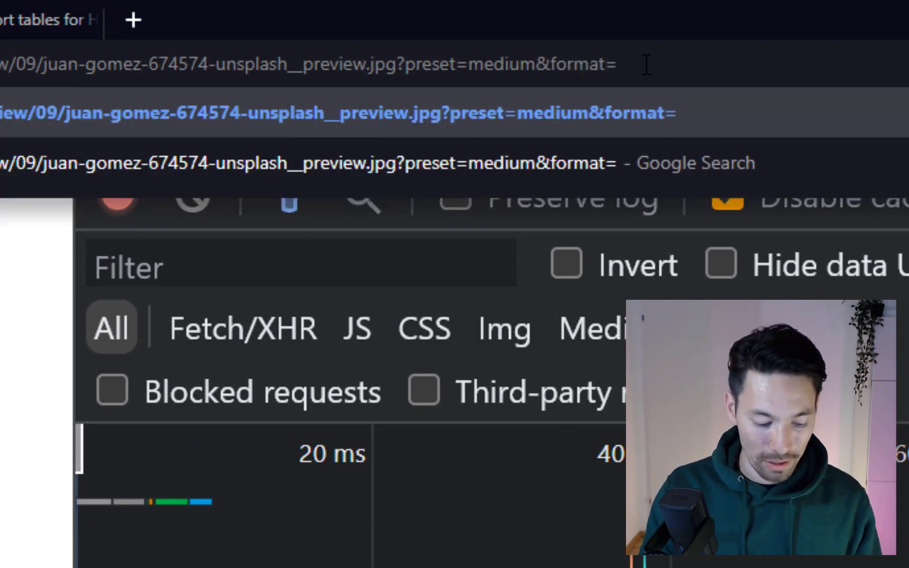
pyautogui.write('webp')
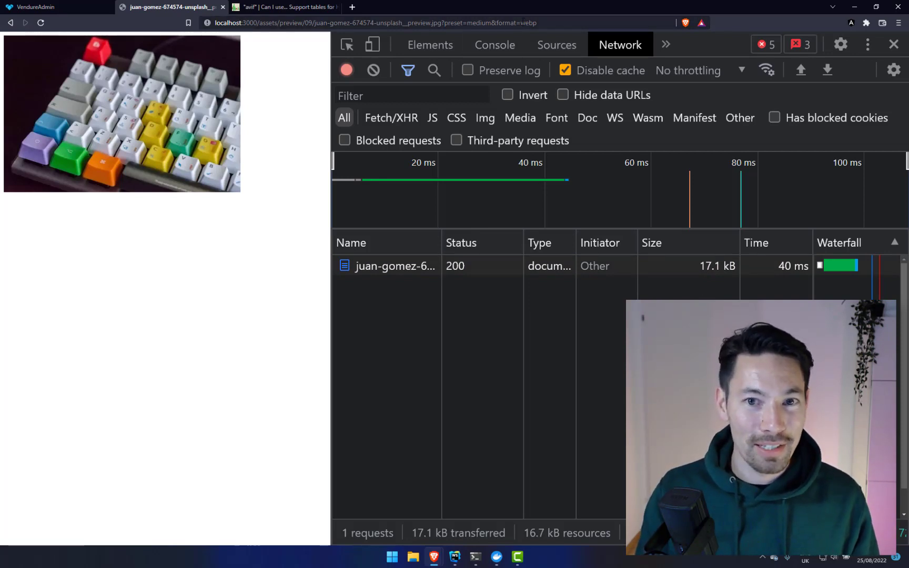
# - Swap the format value to avif, dropping the preview to 9.3 kB
pyautogui.doubleClick(527, 22)
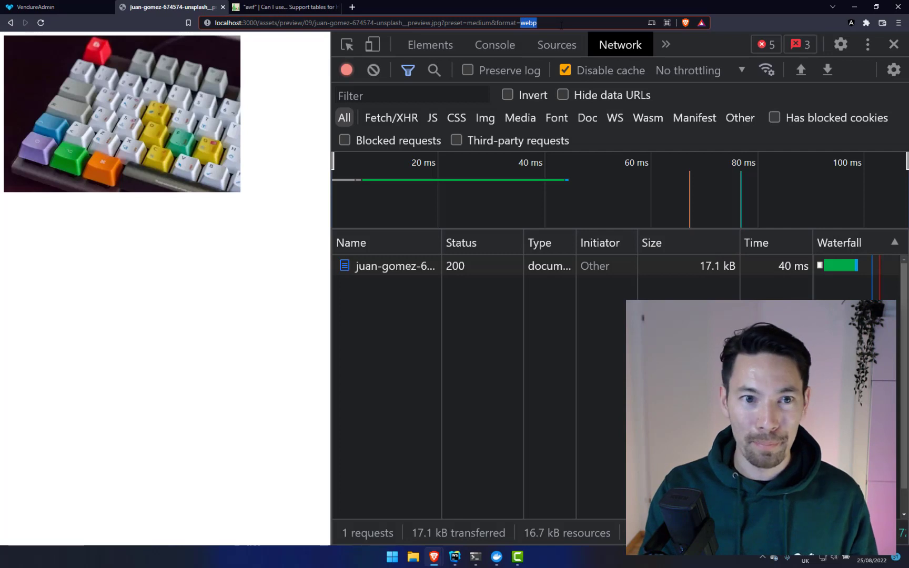
pyautogui.write('avif')
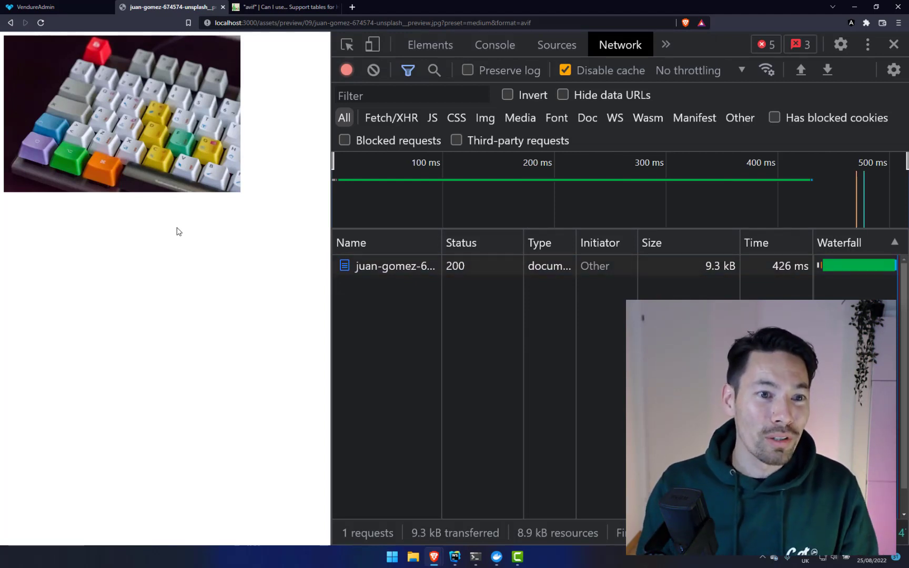
pyautogui.moveTo(251, 210)
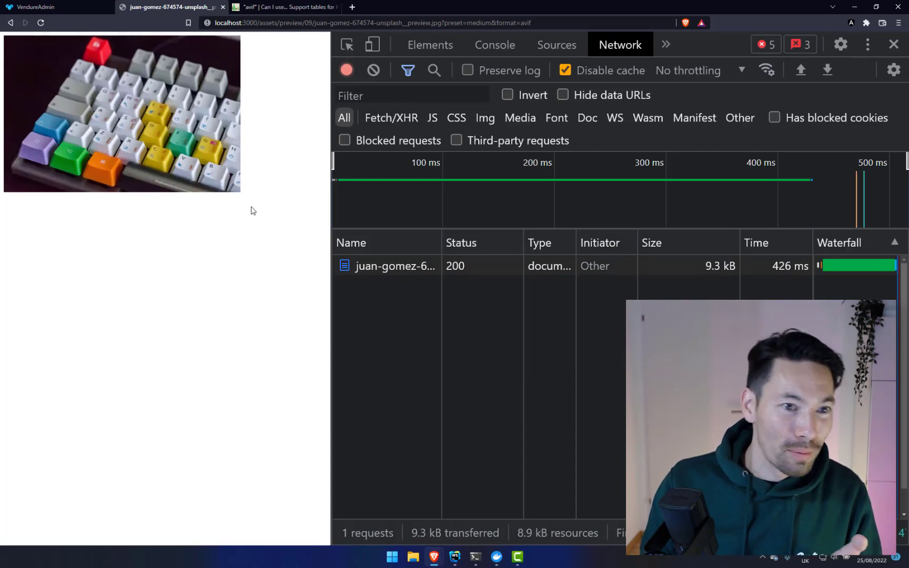